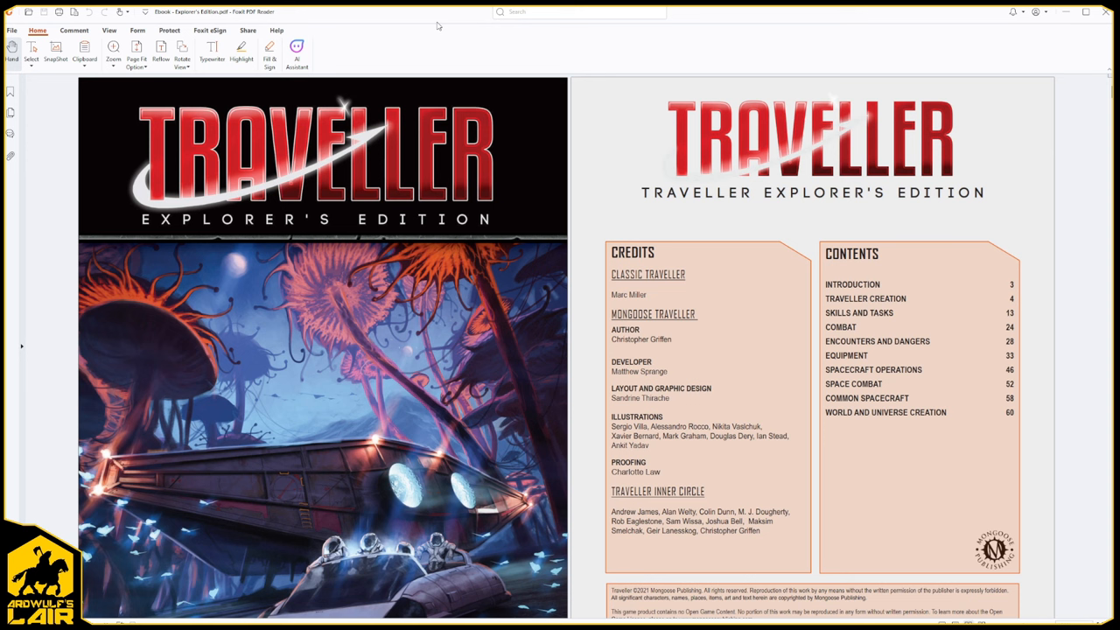
{"action": "mouse_move", "coordinate": [353, 251]}
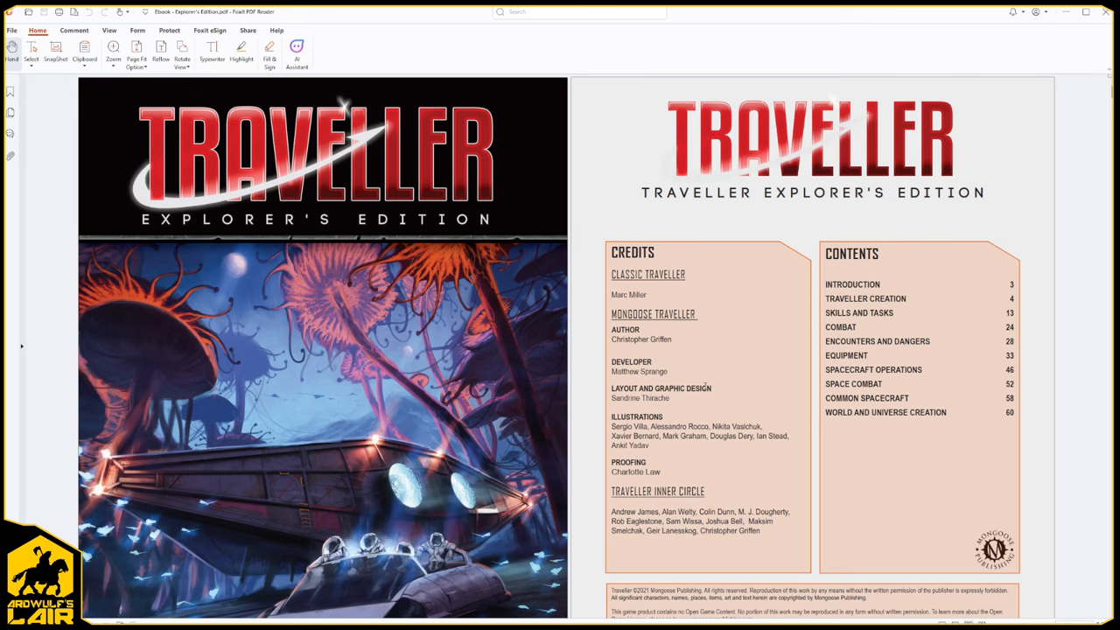
- Scroll past the cover and credits to the Introduction and game conventions pages
{"action": "scroll", "scroll_direction": "down", "scroll_amount": 3}
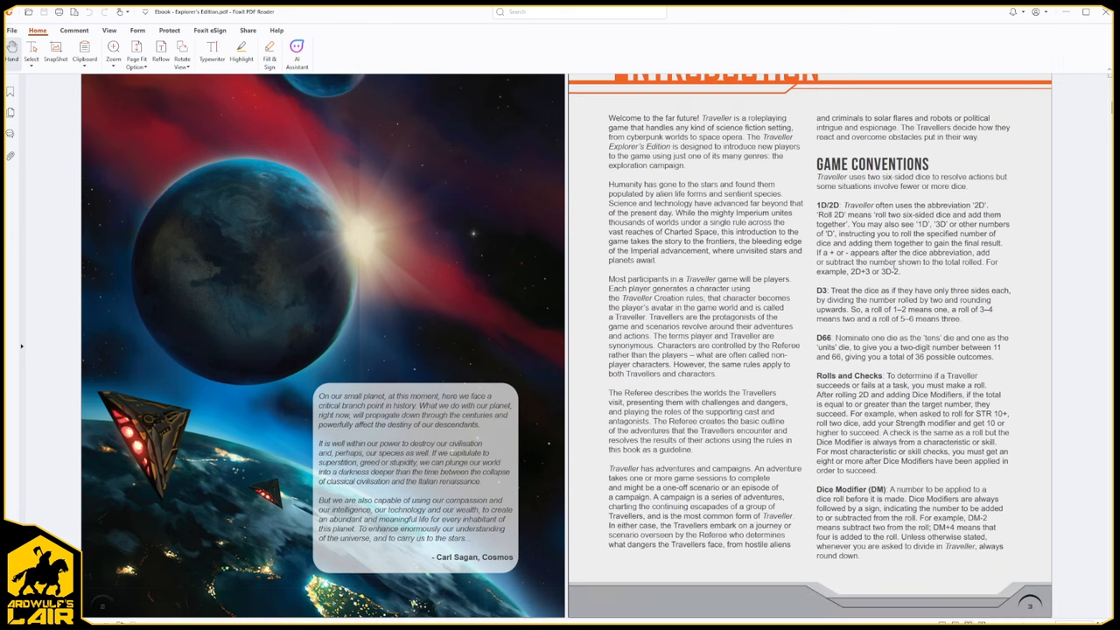
- Scroll through Traveller Creation to the Scout career spread with its skill tables
{"action": "scroll", "scroll_direction": "down", "scroll_amount": 3}
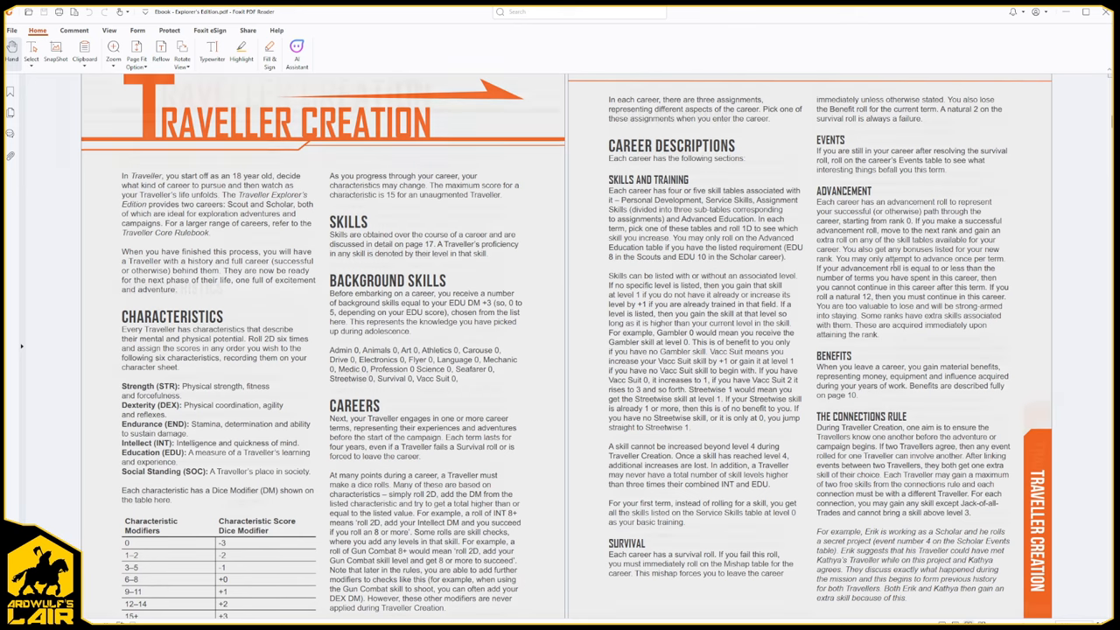
{"action": "scroll", "scroll_direction": "down", "scroll_amount": 3}
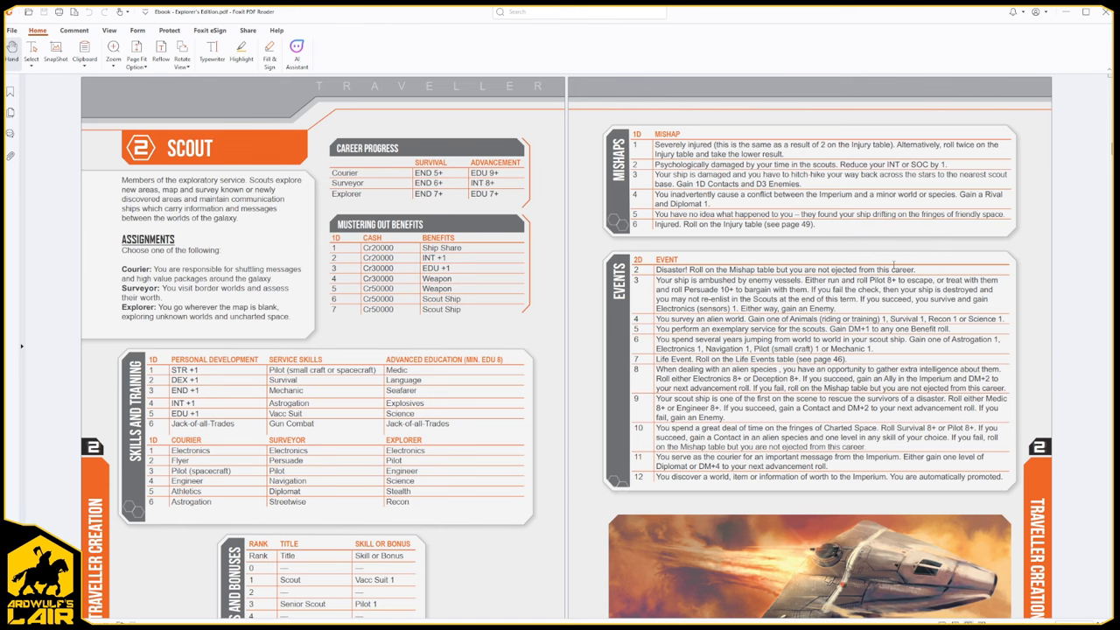
{"action": "scroll", "scroll_direction": "down", "scroll_amount": 3}
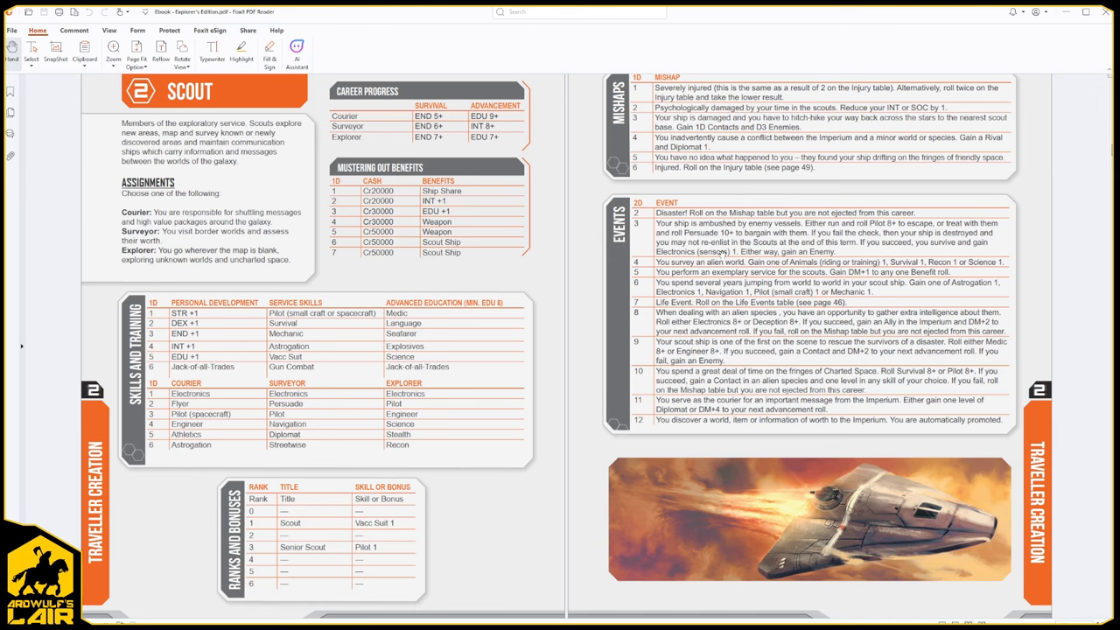
{"action": "scroll", "scroll_direction": "down", "scroll_amount": 3}
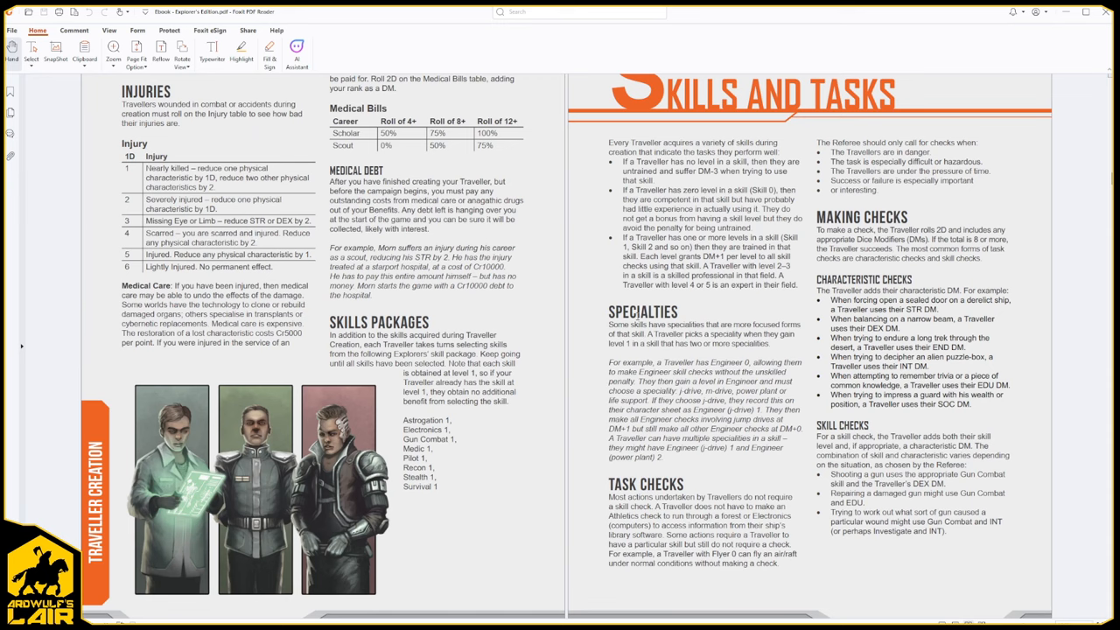
{"action": "scroll", "scroll_direction": "down", "scroll_amount": 3}
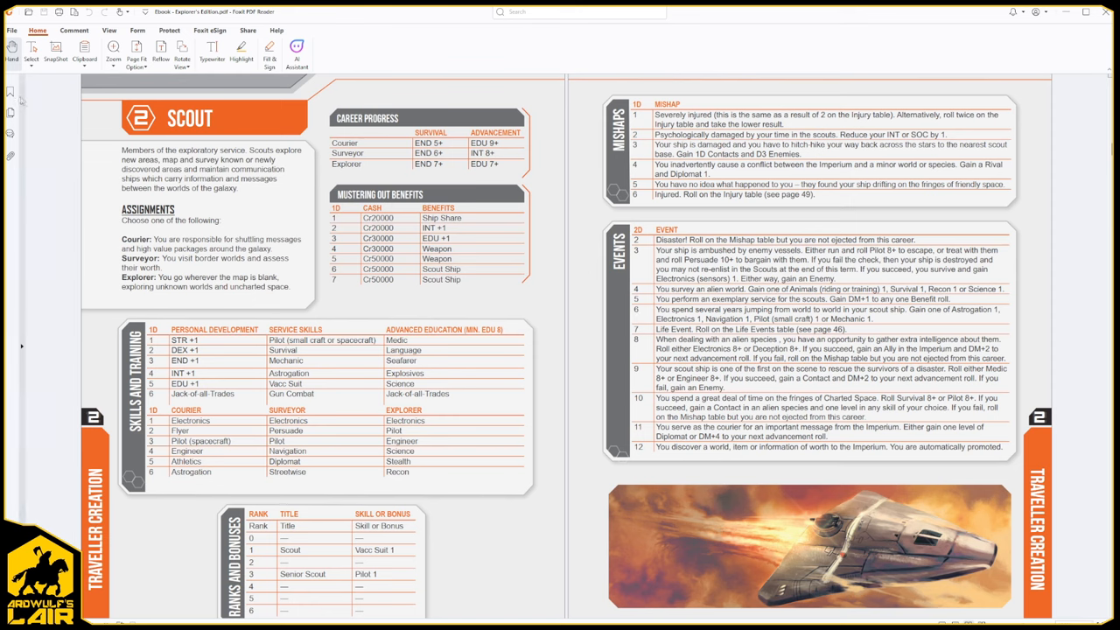
{"action": "left_click", "coordinate": [10, 91]}
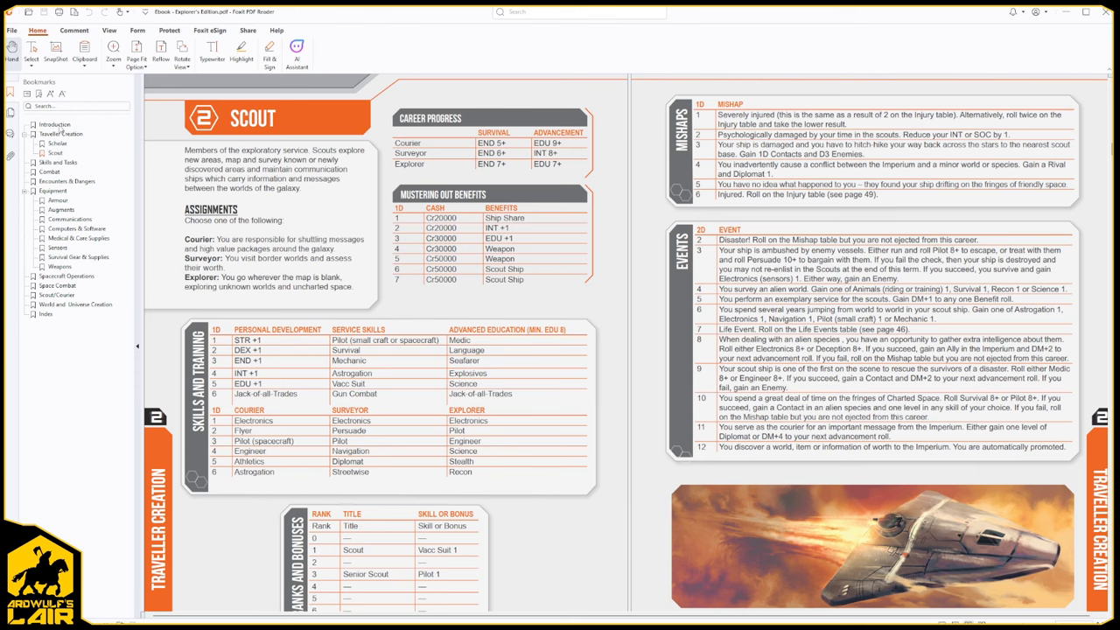
{"action": "mouse_move", "coordinate": [119, 311]}
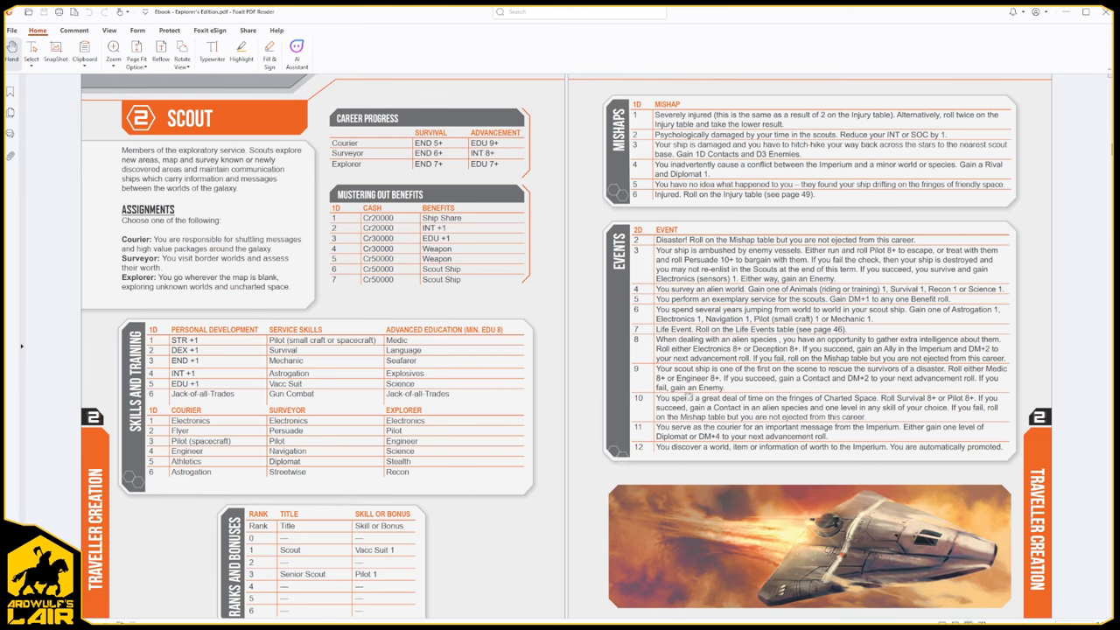
- Scroll to the task difficulty, effect and opposed checks pages
{"action": "scroll", "scroll_direction": "down", "scroll_amount": 3}
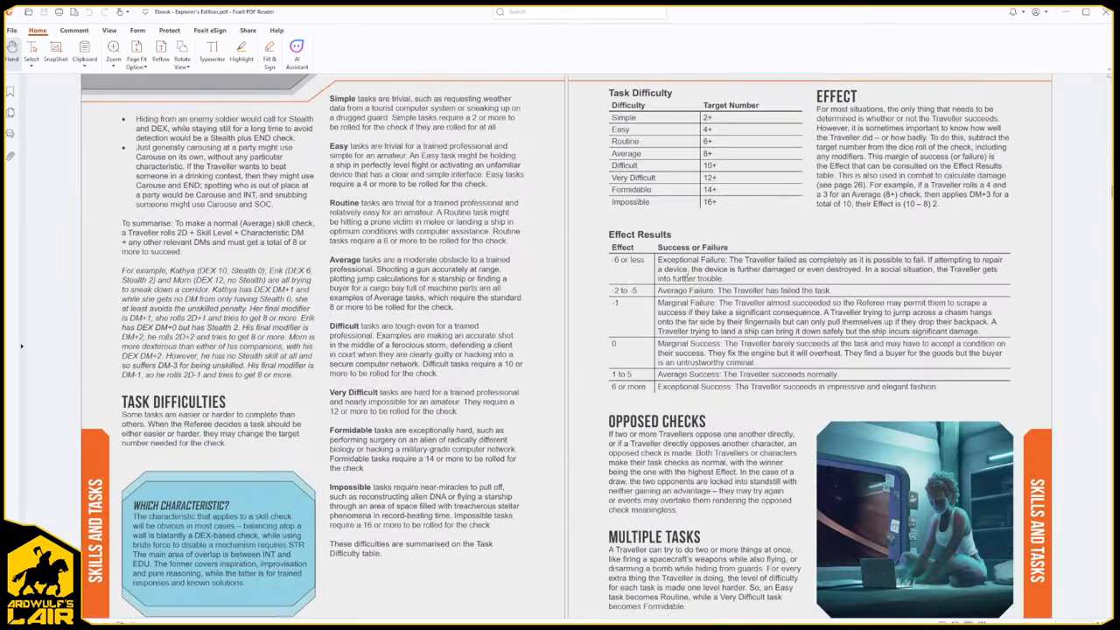
- Scroll through the skill descriptions Admin to Vacc Suit until the Equipment chapter opener
{"action": "scroll", "scroll_direction": "down", "scroll_amount": 3}
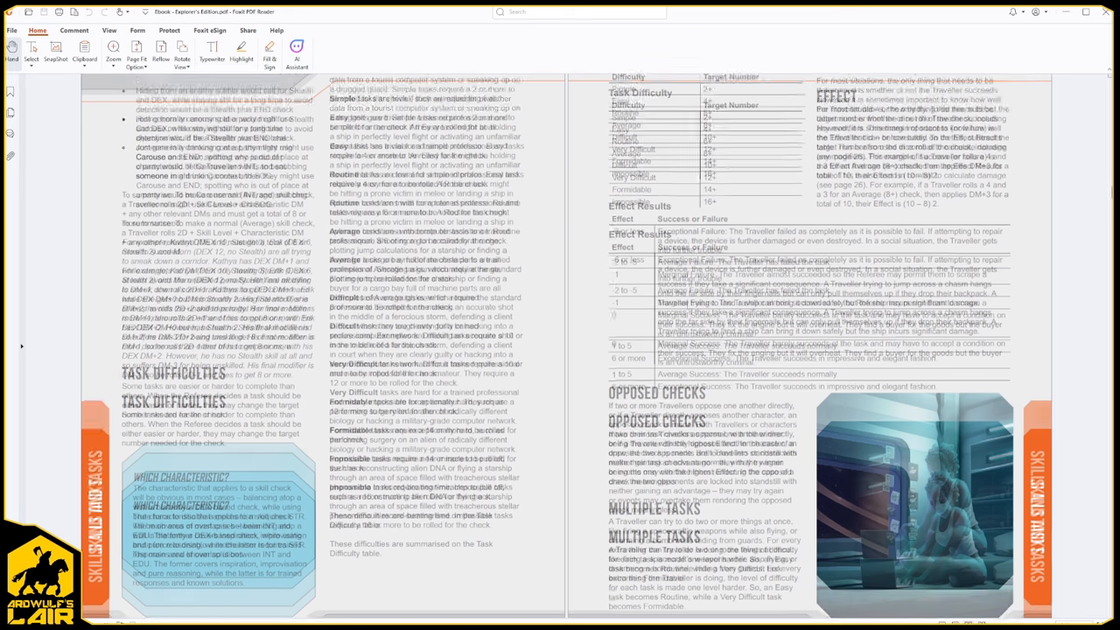
{"action": "scroll", "scroll_direction": "down", "scroll_amount": 3}
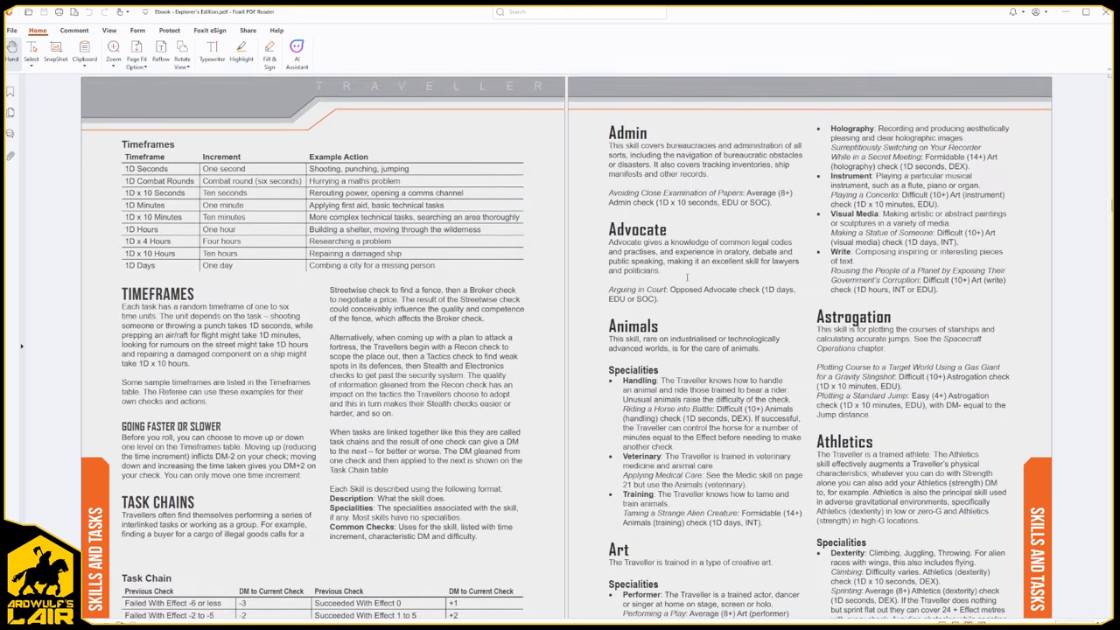
{"action": "scroll", "scroll_direction": "down", "scroll_amount": 3}
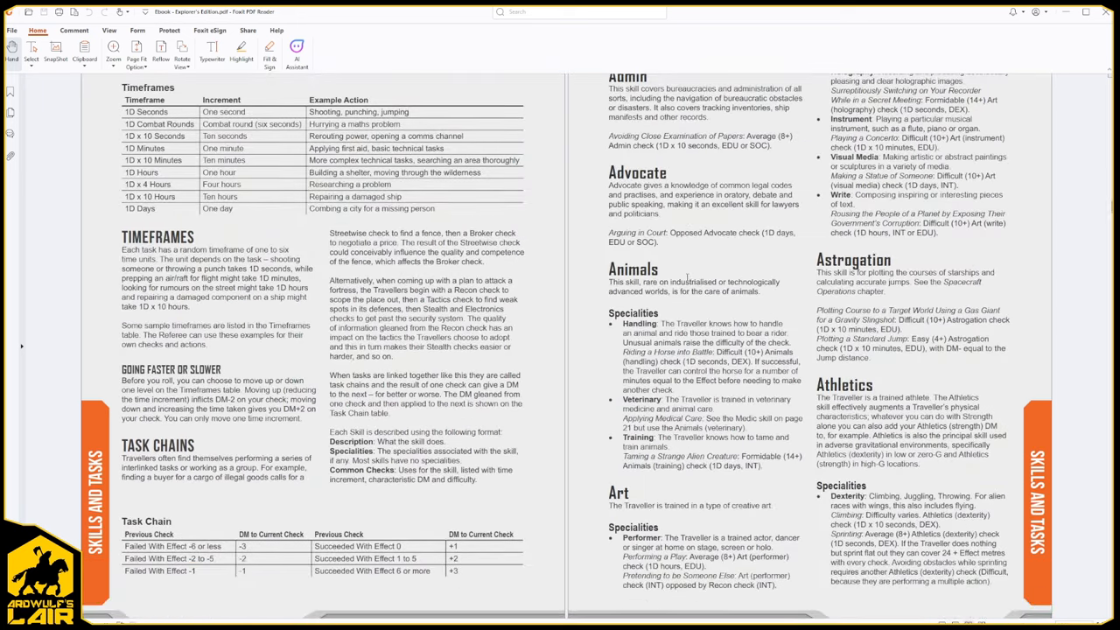
{"action": "scroll", "scroll_direction": "down", "scroll_amount": 3}
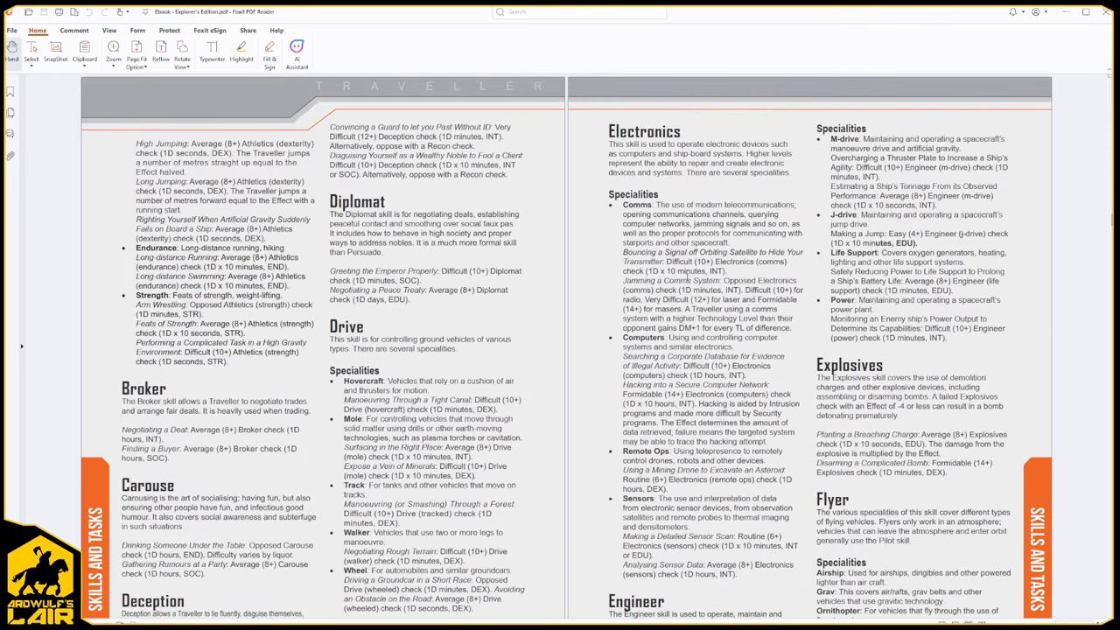
{"action": "scroll", "scroll_direction": "down", "scroll_amount": 3}
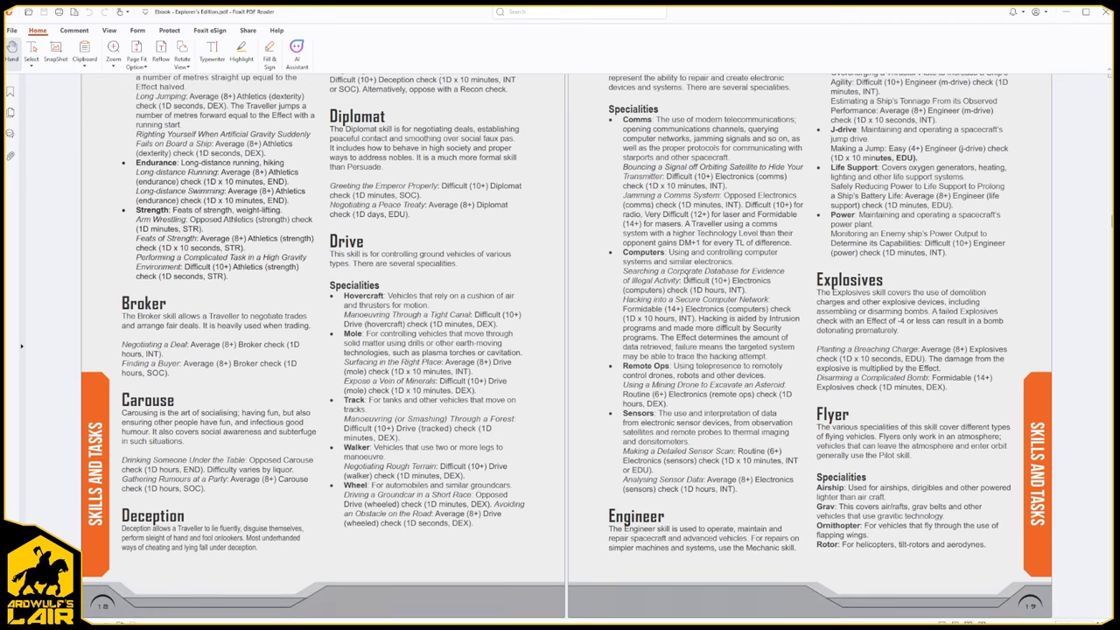
{"action": "scroll", "scroll_direction": "down", "scroll_amount": 3}
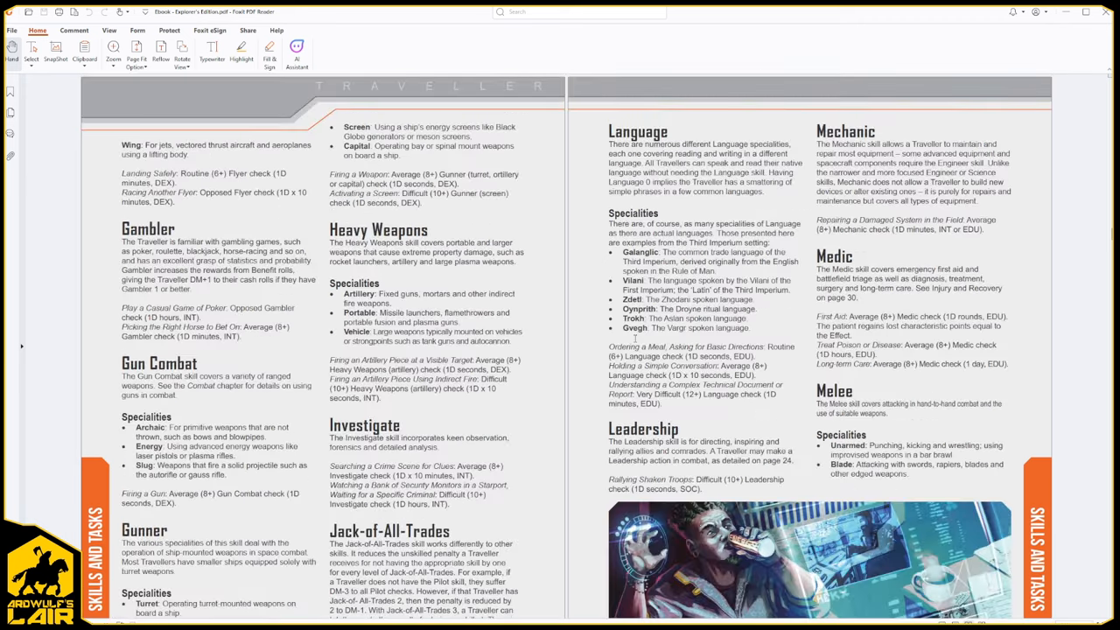
{"action": "scroll", "scroll_direction": "down", "scroll_amount": 3}
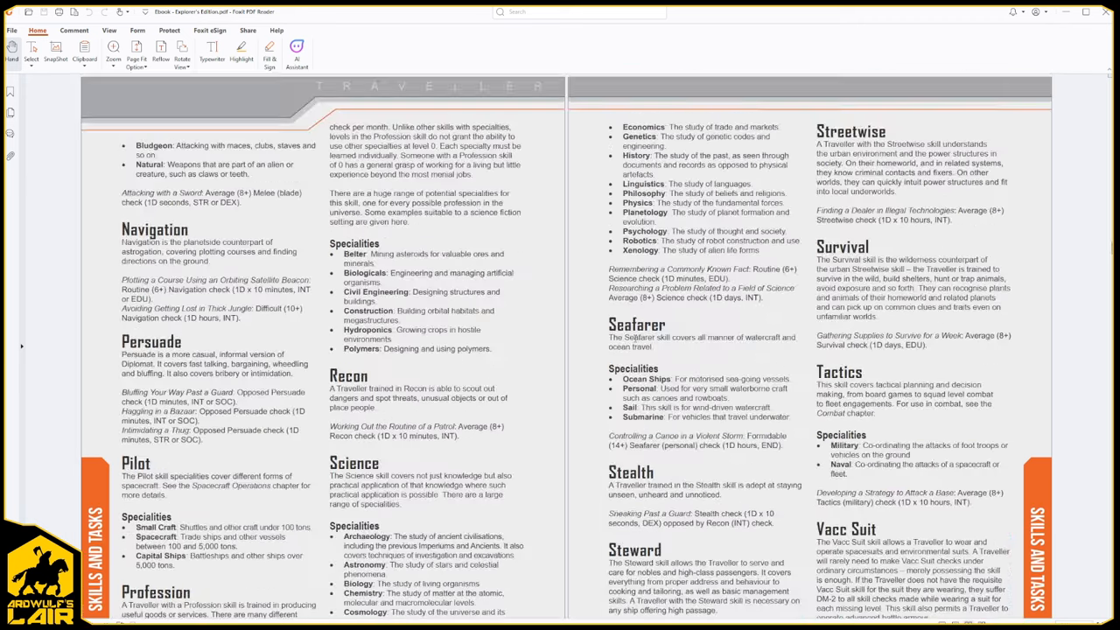
{"action": "scroll", "scroll_direction": "down", "scroll_amount": 3}
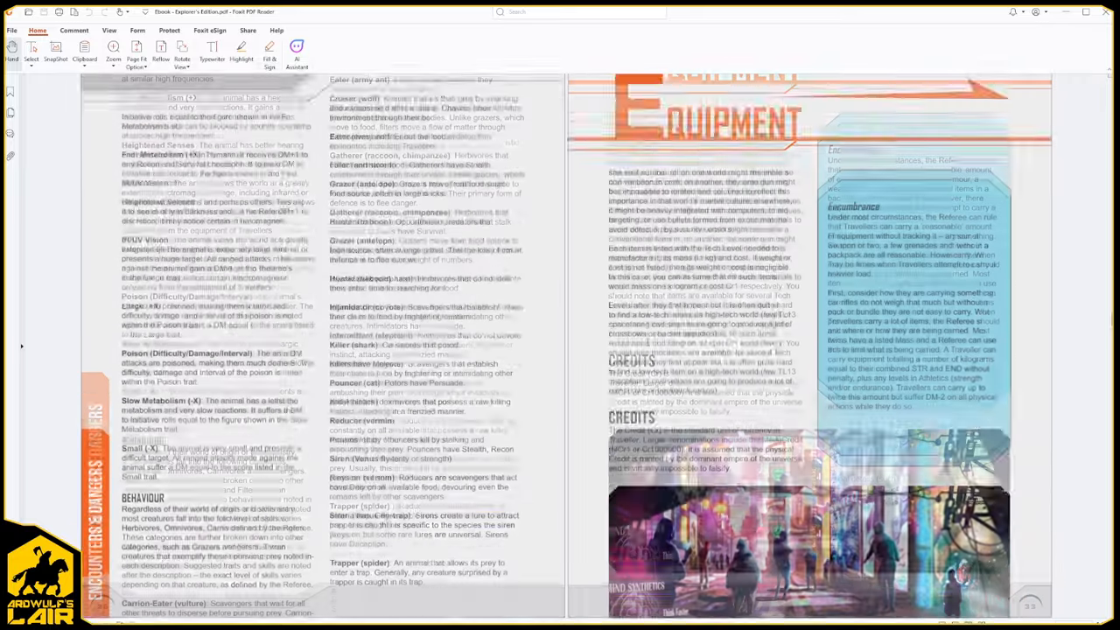
- Scroll through sensors, survival gear and weapons pages to the Spacecraft Operations opener
{"action": "scroll", "scroll_direction": "down", "scroll_amount": 3}
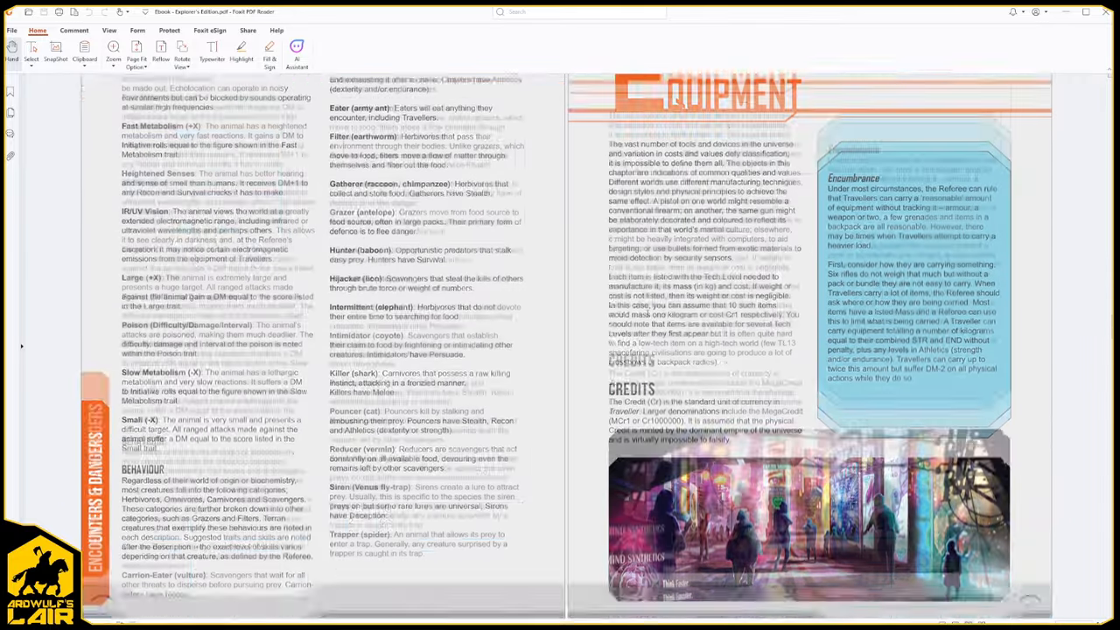
{"action": "scroll", "scroll_direction": "down", "scroll_amount": 3}
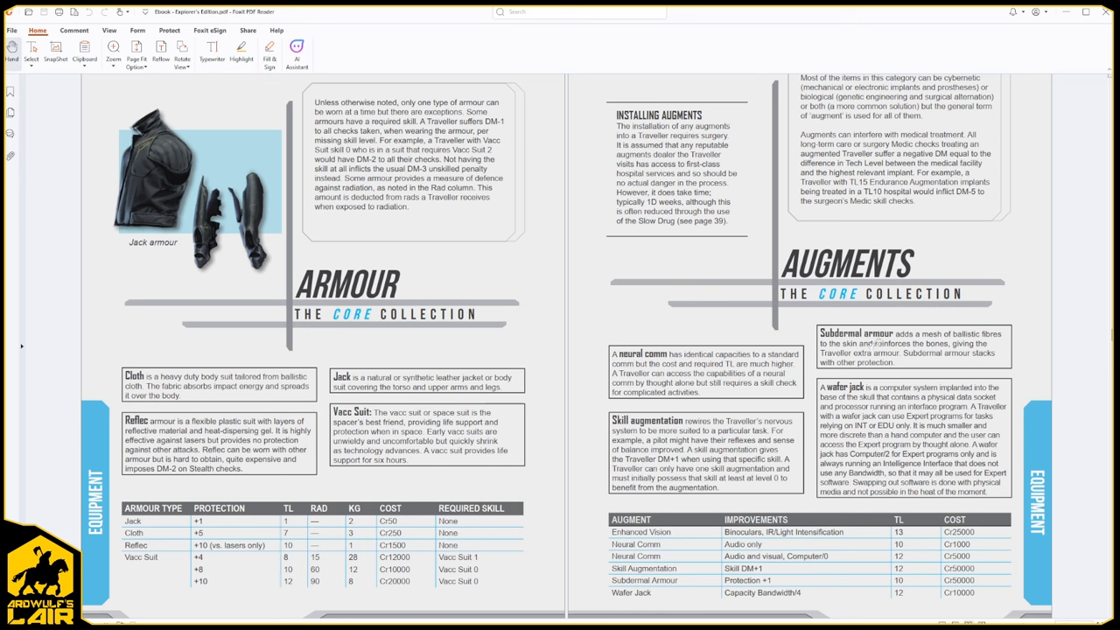
{"action": "mouse_move", "coordinate": [706, 554]}
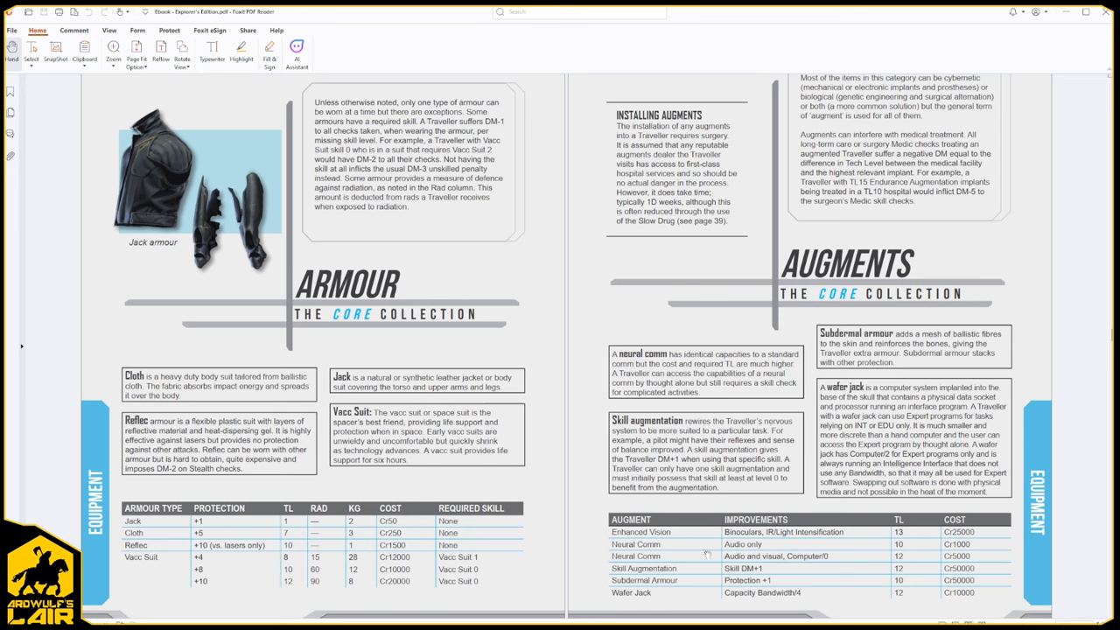
{"action": "mouse_move", "coordinate": [826, 406]}
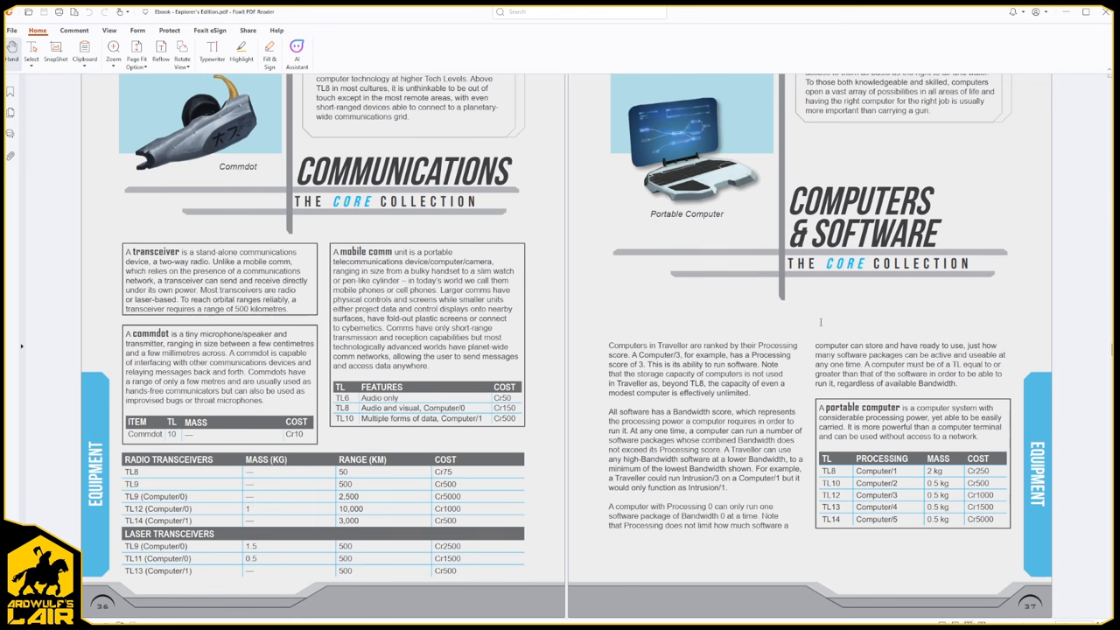
{"action": "scroll", "scroll_direction": "down", "scroll_amount": 3}
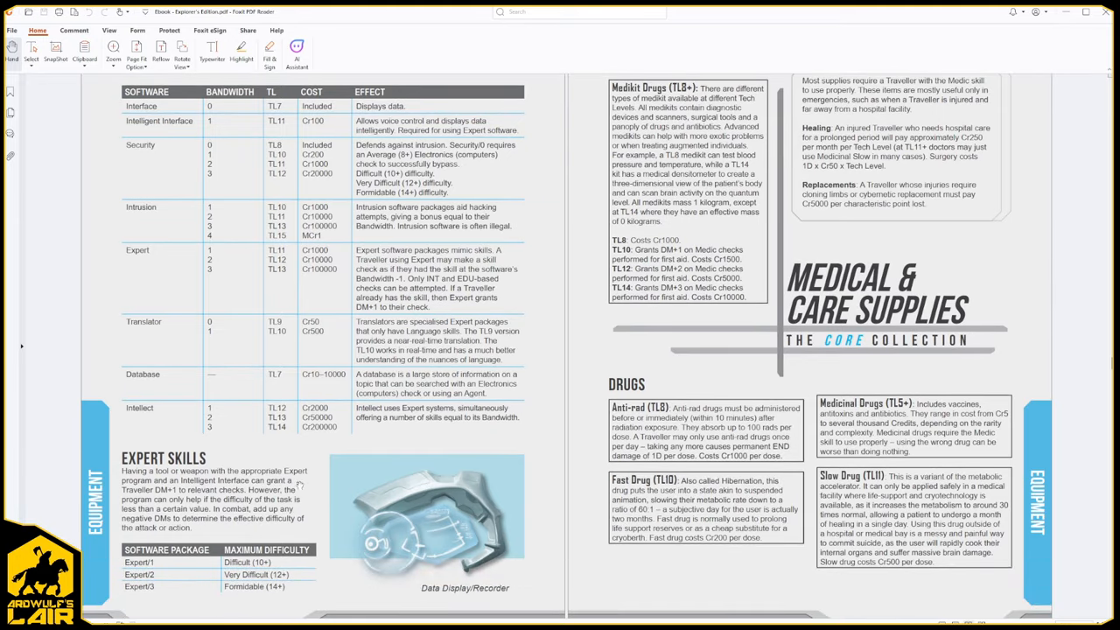
{"action": "scroll", "scroll_direction": "down", "scroll_amount": 3}
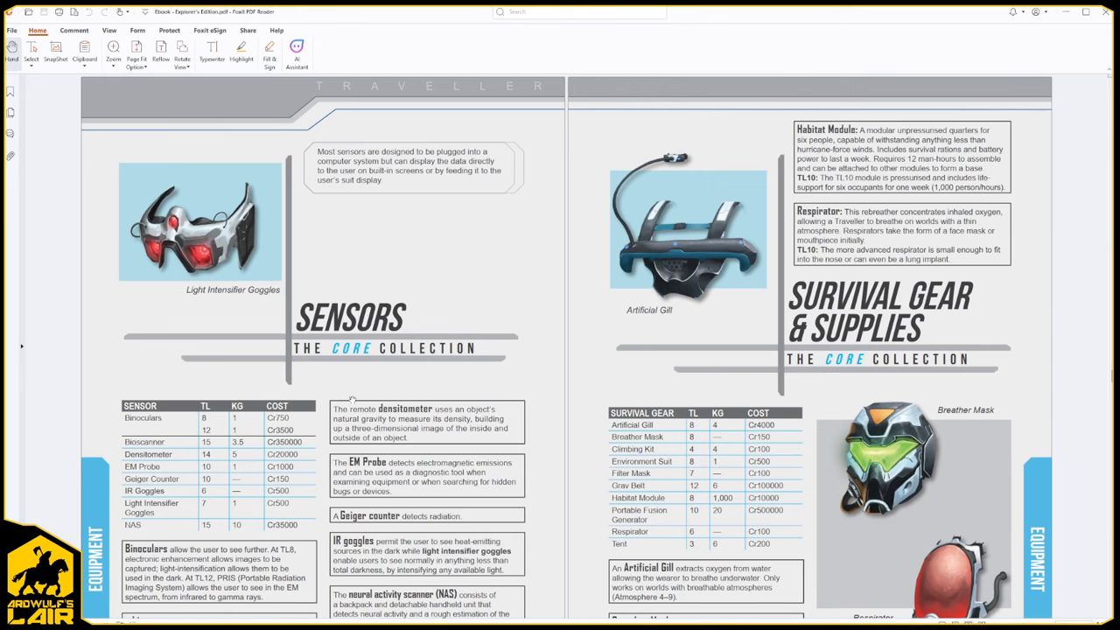
{"action": "scroll", "scroll_direction": "down", "scroll_amount": 3}
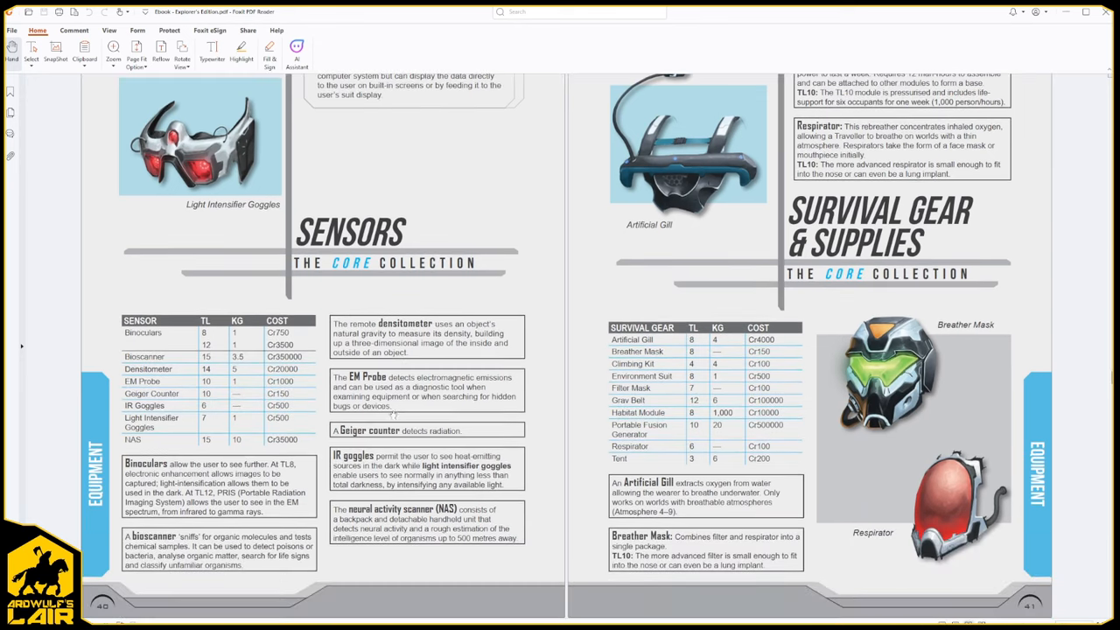
{"action": "scroll", "scroll_direction": "down", "scroll_amount": 3}
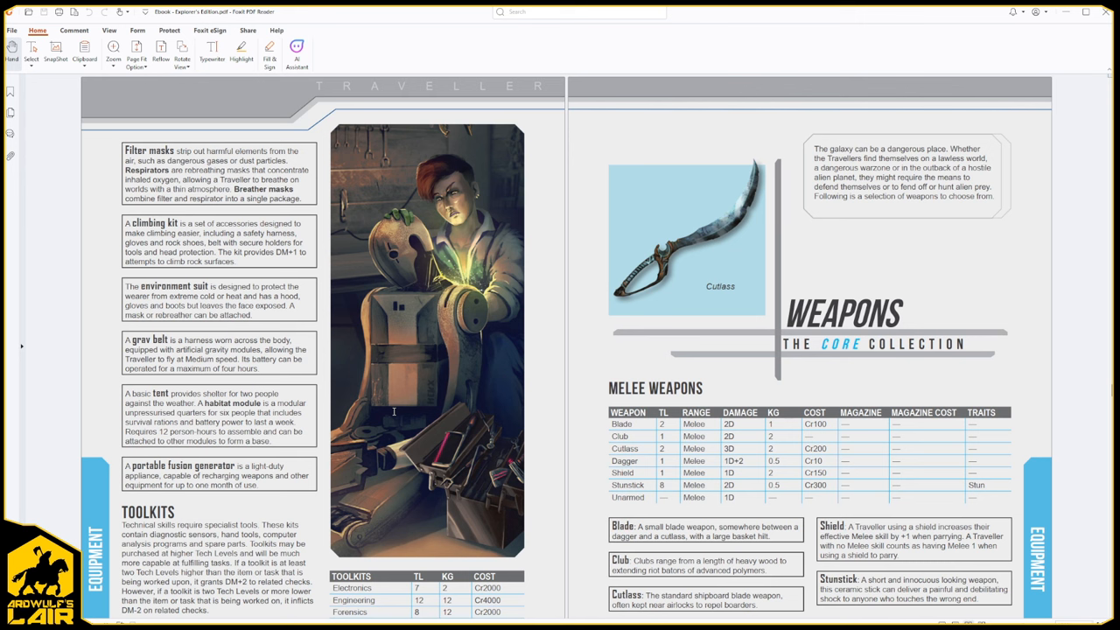
{"action": "mouse_move", "coordinate": [577, 375]}
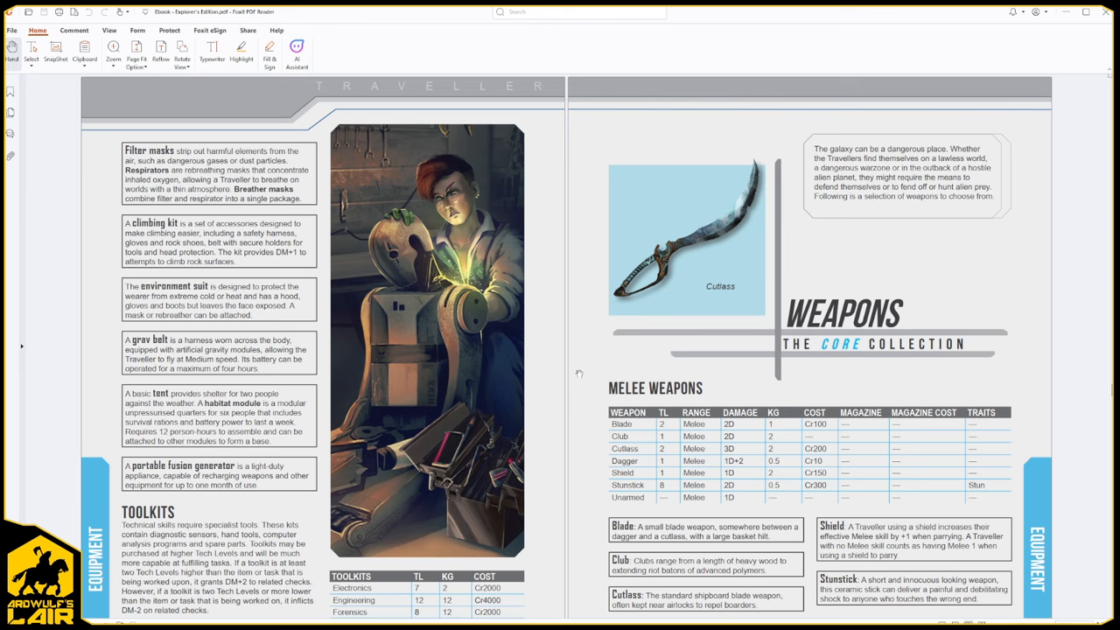
{"action": "scroll", "scroll_direction": "down", "scroll_amount": 3}
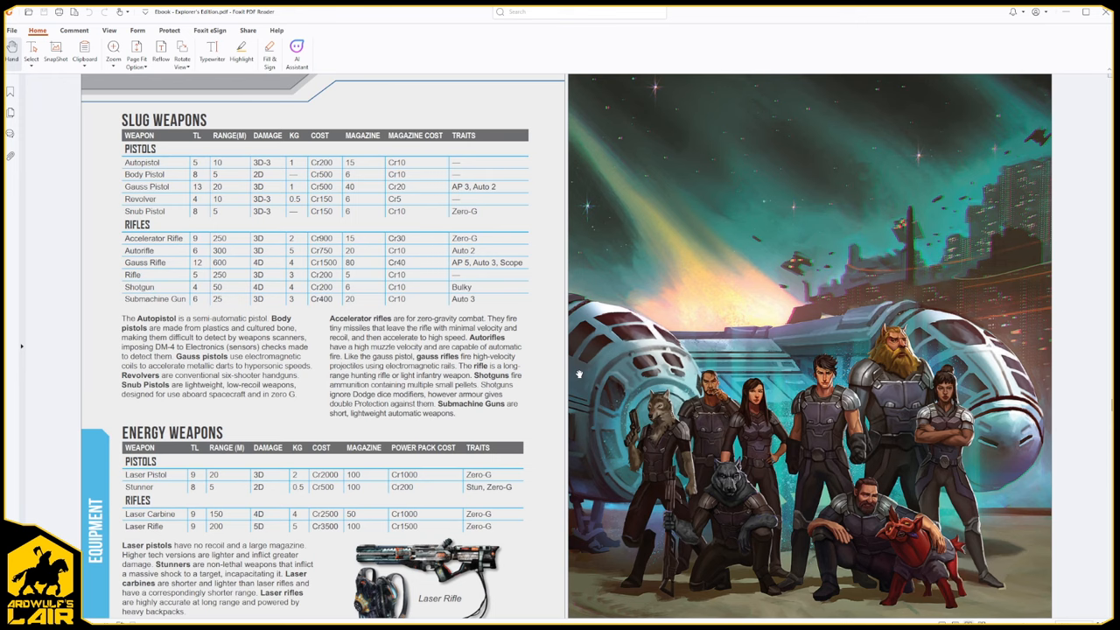
{"action": "scroll", "scroll_direction": "down", "scroll_amount": 3}
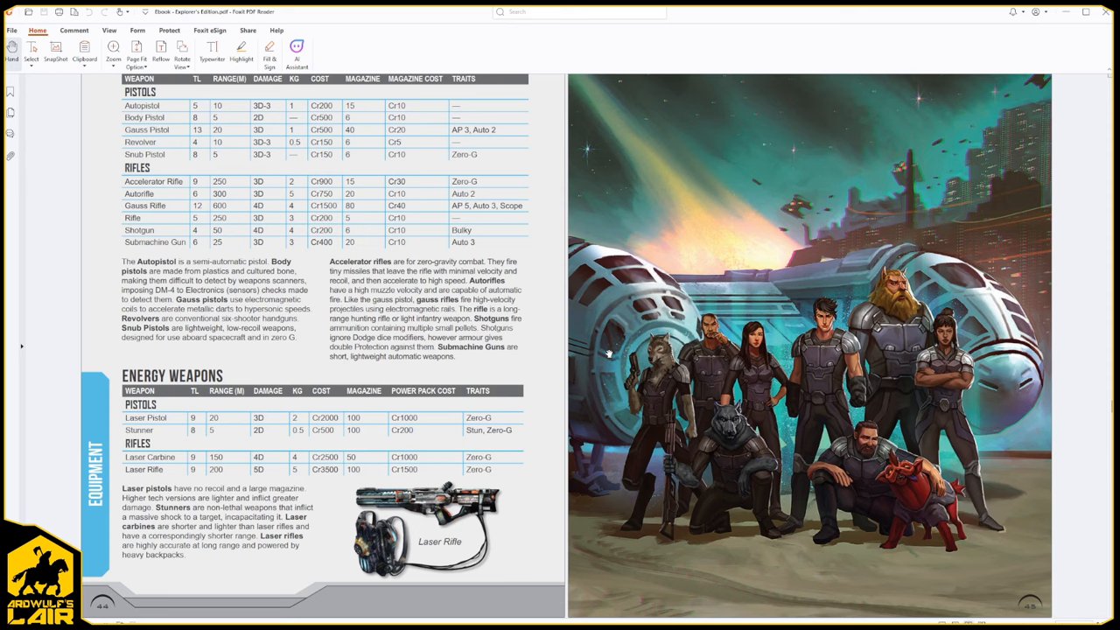
{"action": "scroll", "scroll_direction": "down", "scroll_amount": 3}
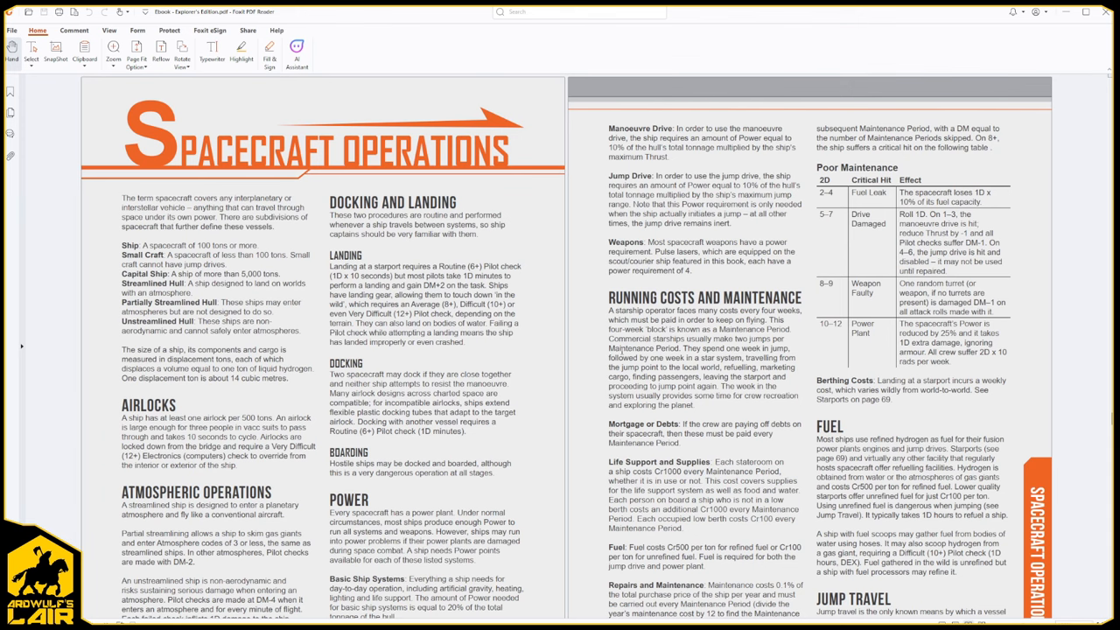
- Scroll past ship sensors, travel times and Space Combat to the Air/Raft deck plan page
{"action": "scroll", "scroll_direction": "down", "scroll_amount": 3}
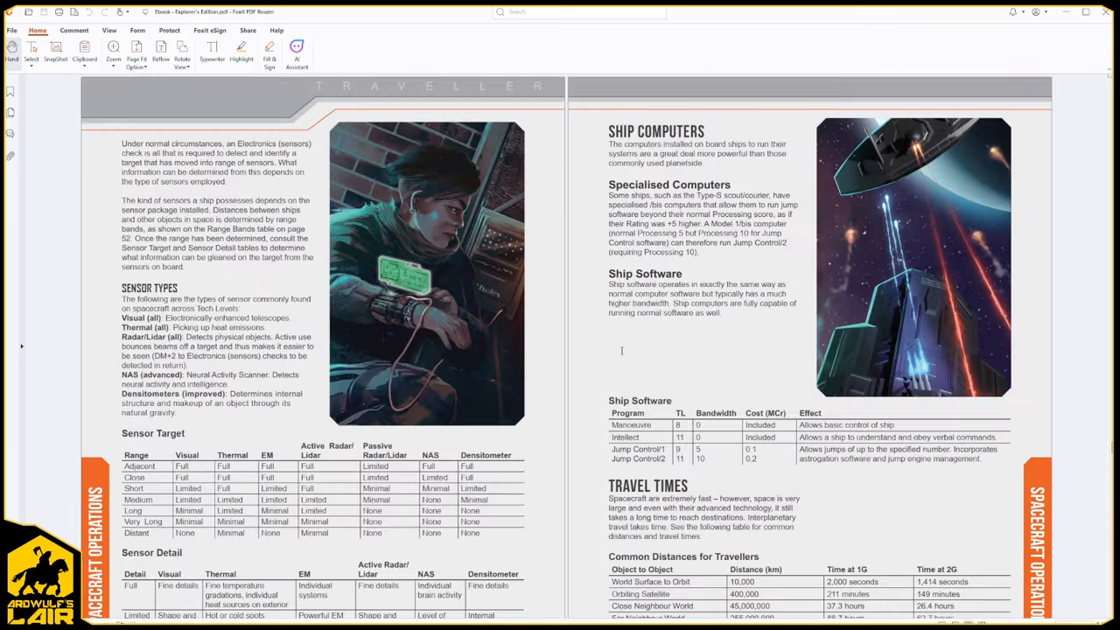
{"action": "scroll", "scroll_direction": "down", "scroll_amount": 3}
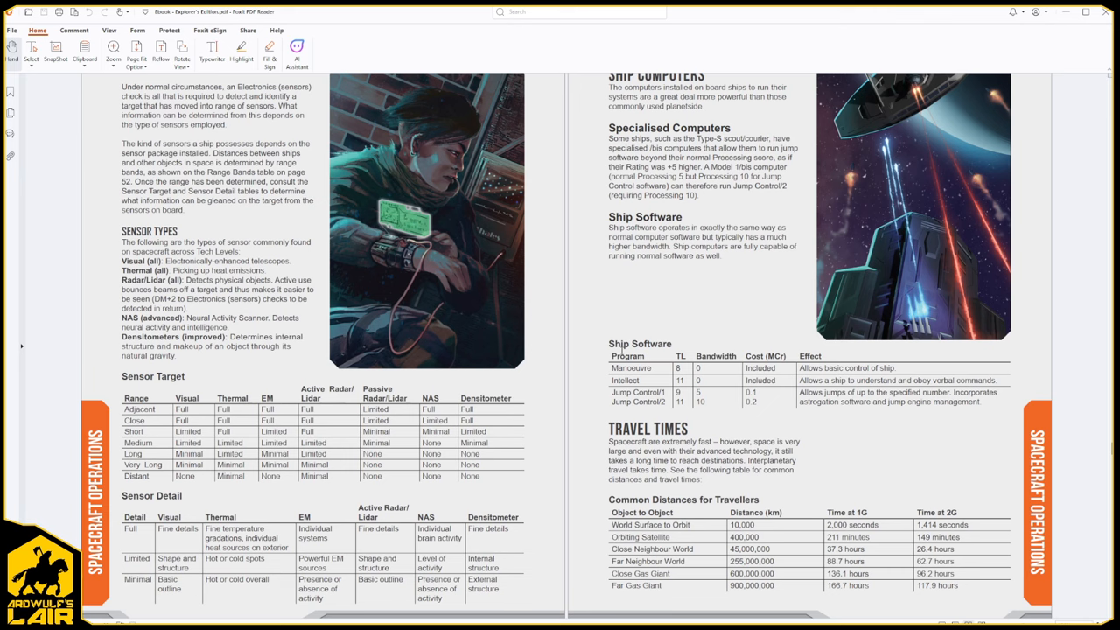
{"action": "mouse_move", "coordinate": [774, 328]}
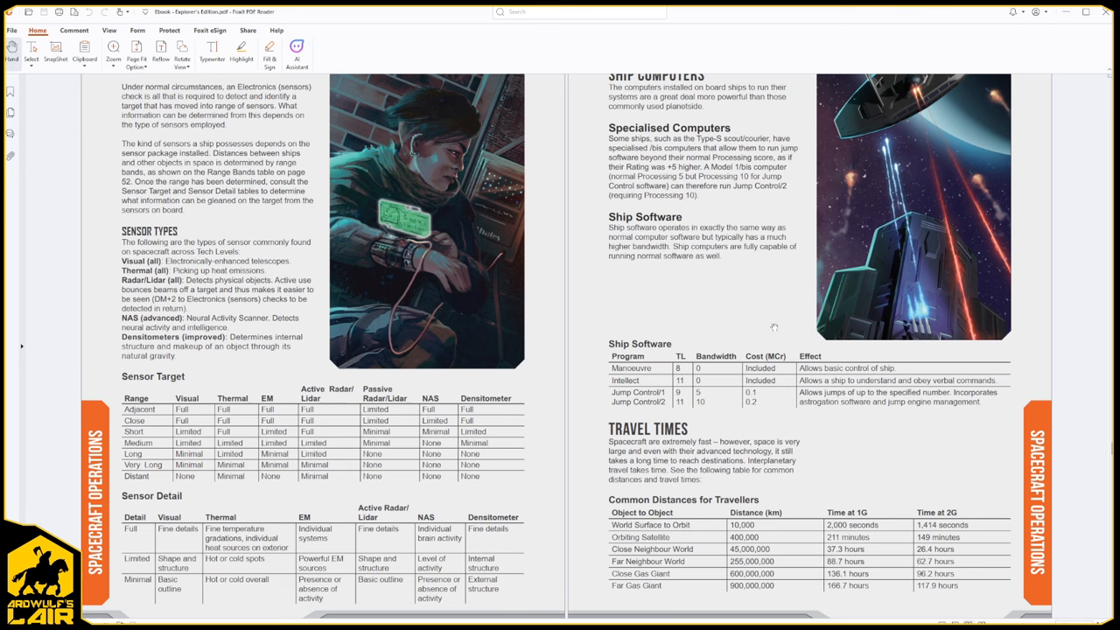
{"action": "scroll", "scroll_direction": "down", "scroll_amount": 3}
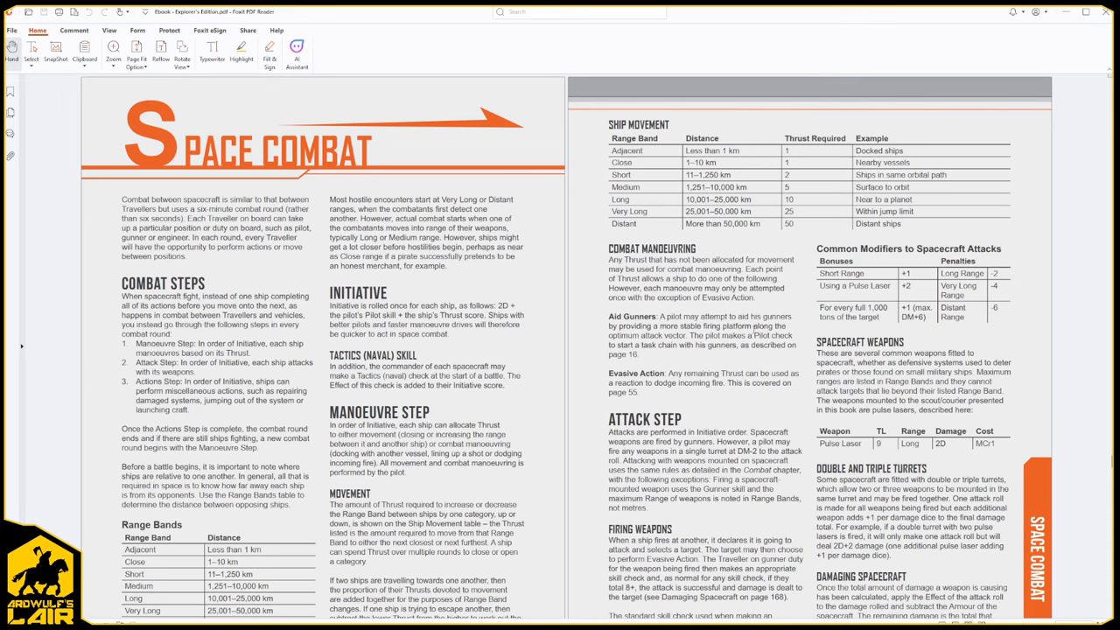
{"action": "scroll", "scroll_direction": "down", "scroll_amount": 3}
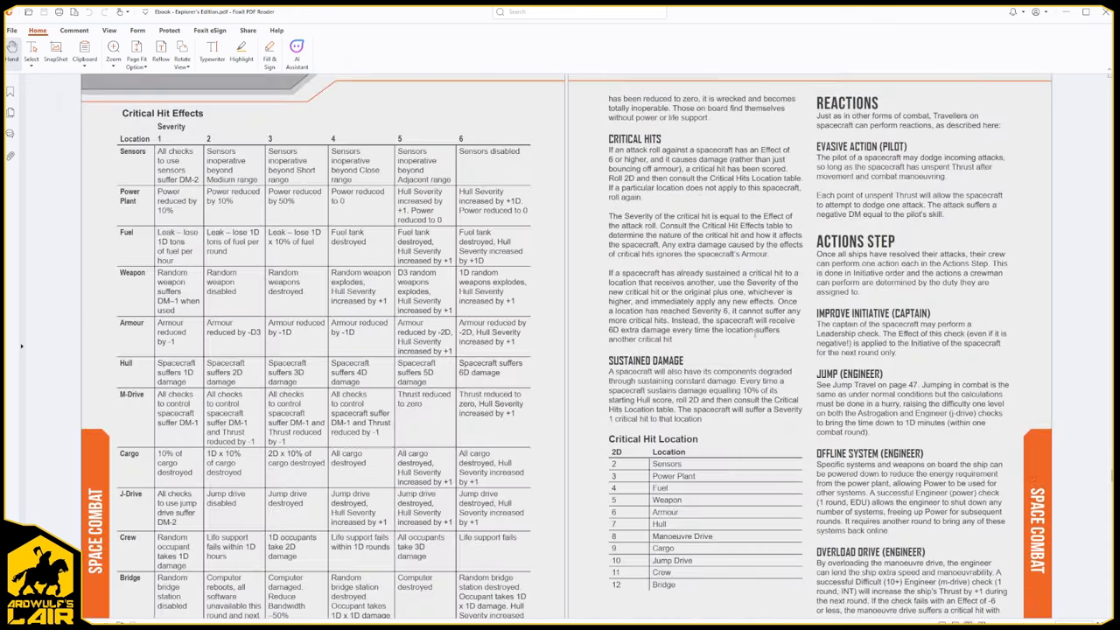
{"action": "scroll", "scroll_direction": "down", "scroll_amount": 3}
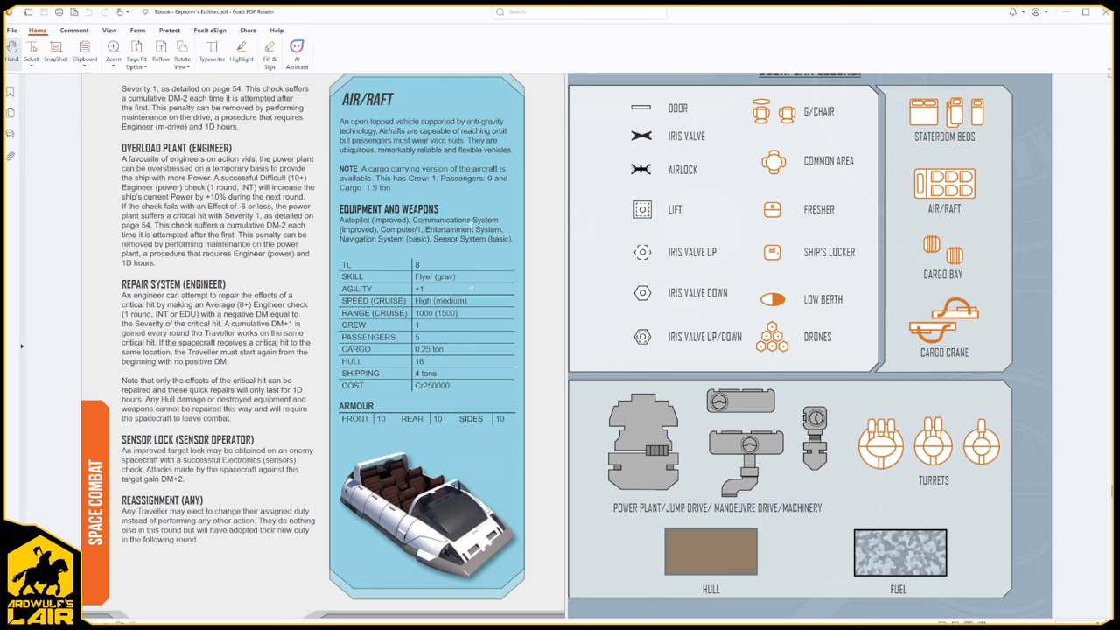
{"action": "mouse_move", "coordinate": [480, 472]}
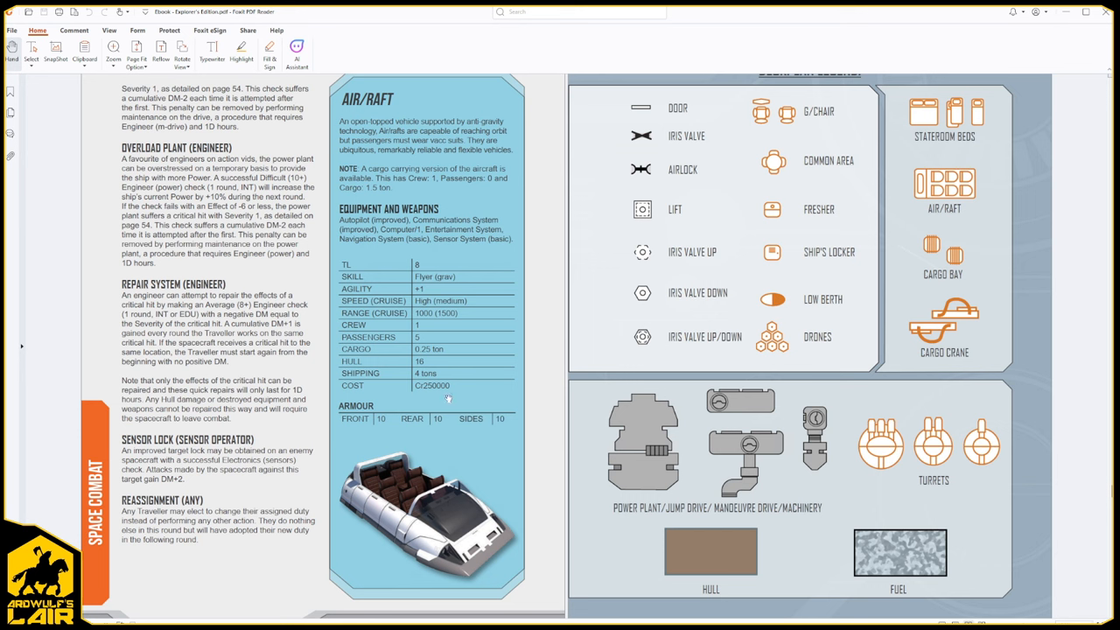
{"action": "mouse_move", "coordinate": [455, 494]}
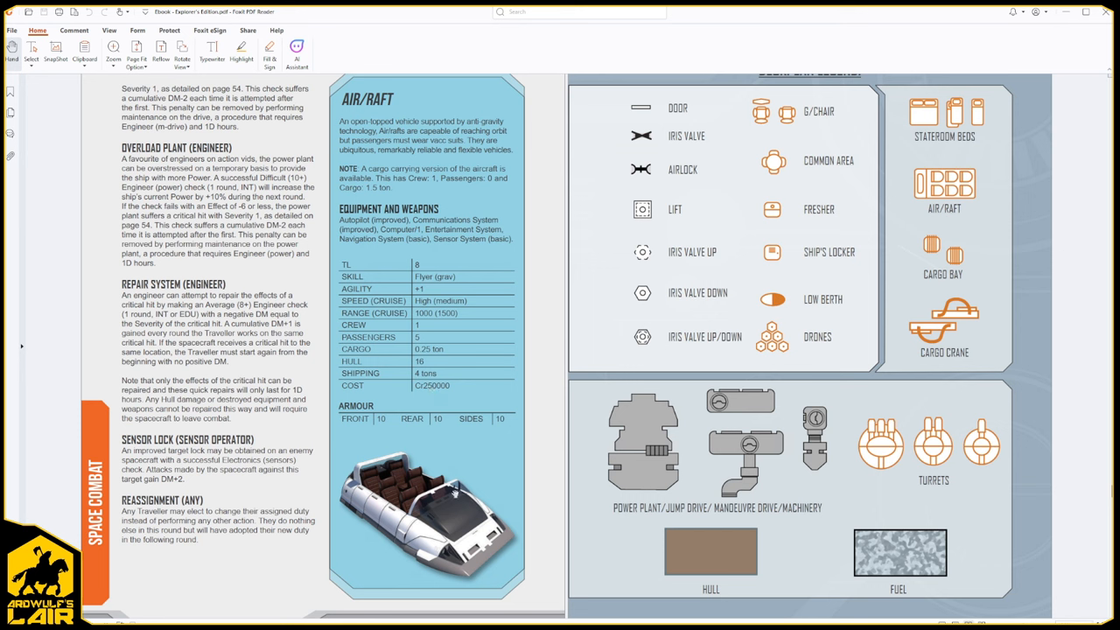
{"action": "mouse_move", "coordinate": [462, 512]}
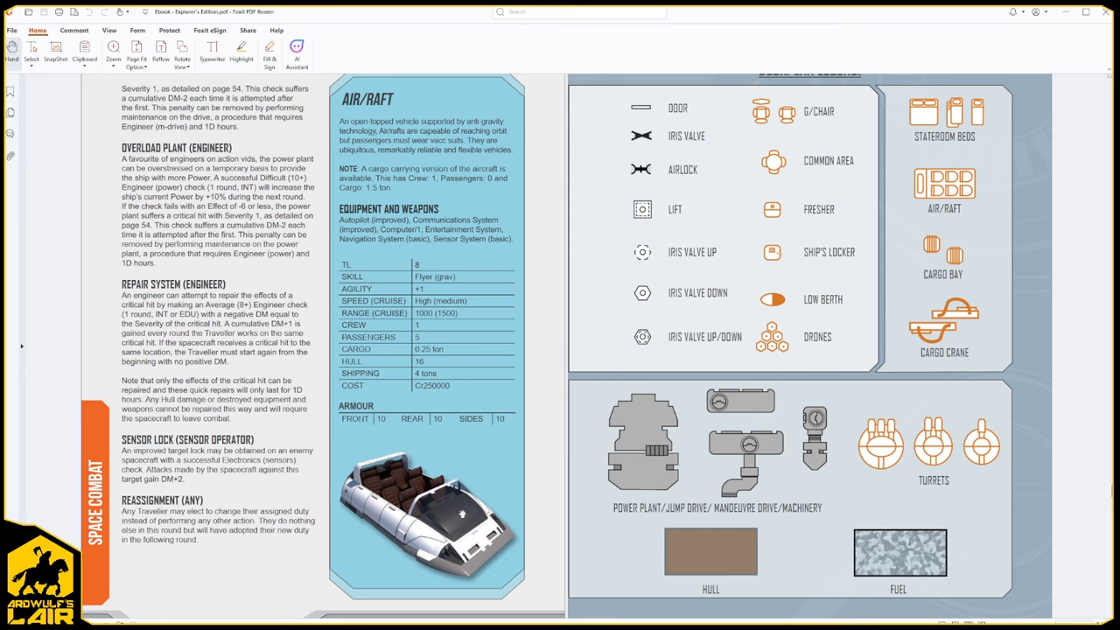
{"action": "mouse_move", "coordinate": [475, 412]}
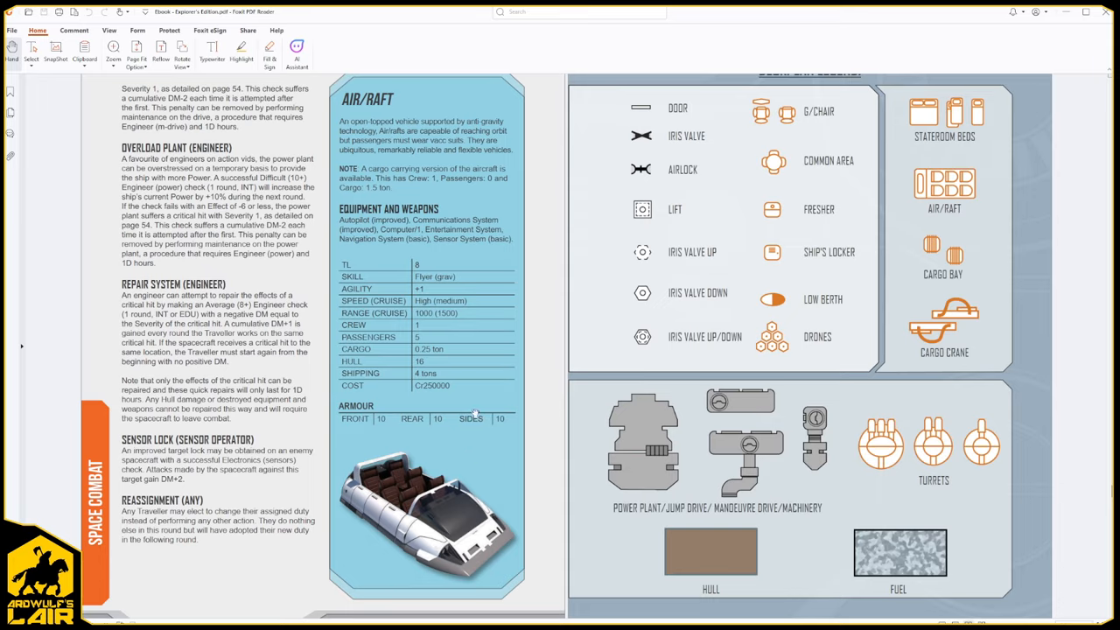
- Scroll to the Scout/Courier Type S statistics table and deck plan
{"action": "scroll", "scroll_direction": "down", "scroll_amount": 3}
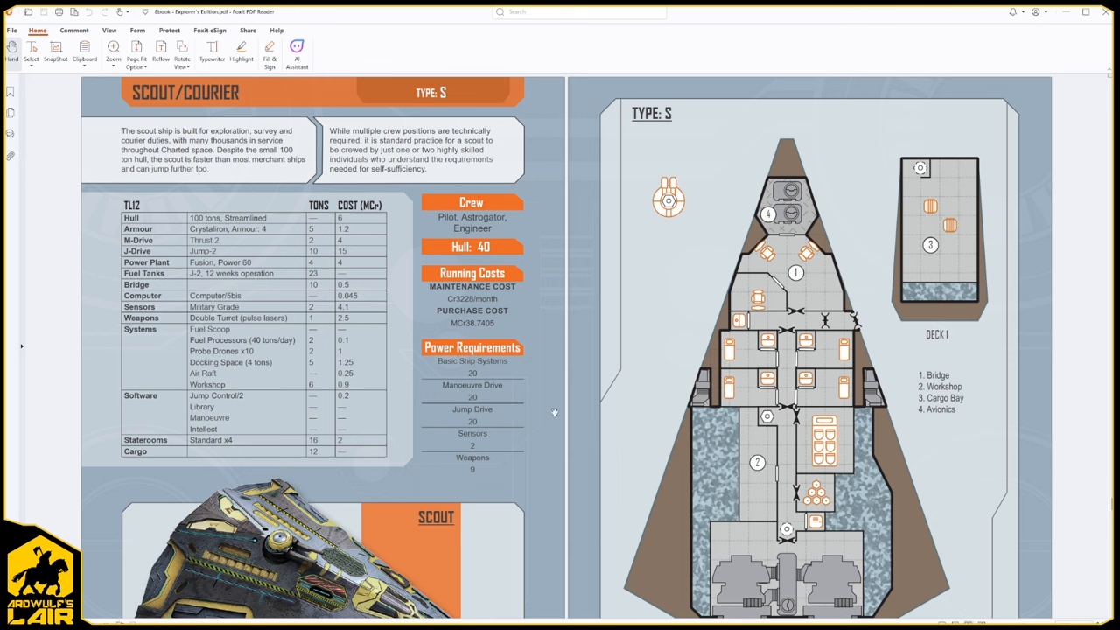
- Scroll through World and Universe Creation to the index and back cover
{"action": "scroll", "scroll_direction": "down", "scroll_amount": 3}
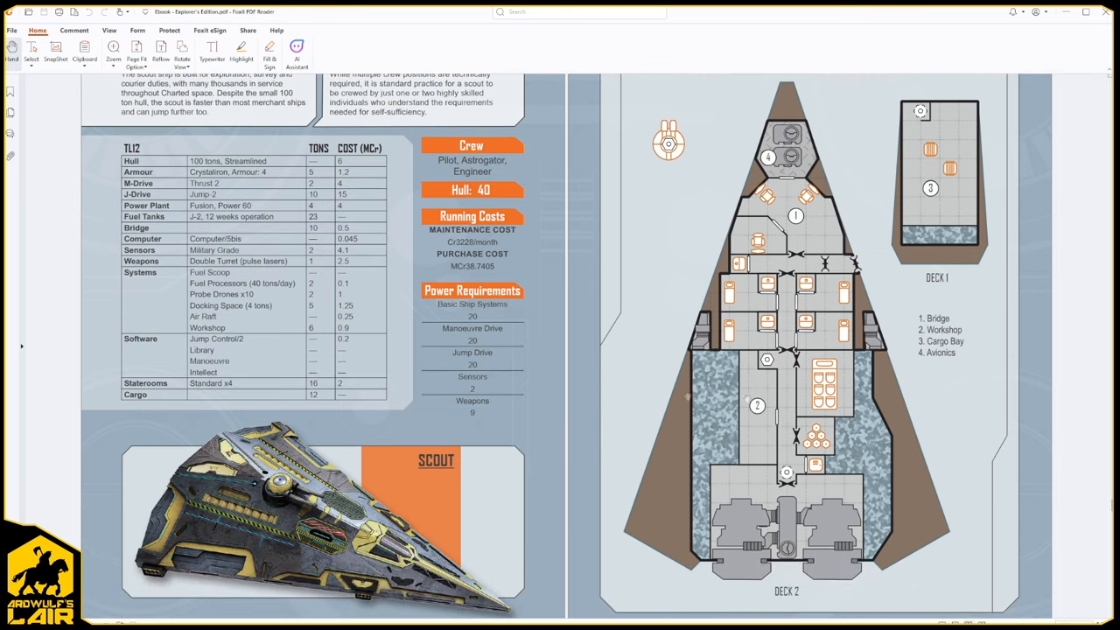
{"action": "scroll", "scroll_direction": "down", "scroll_amount": 3}
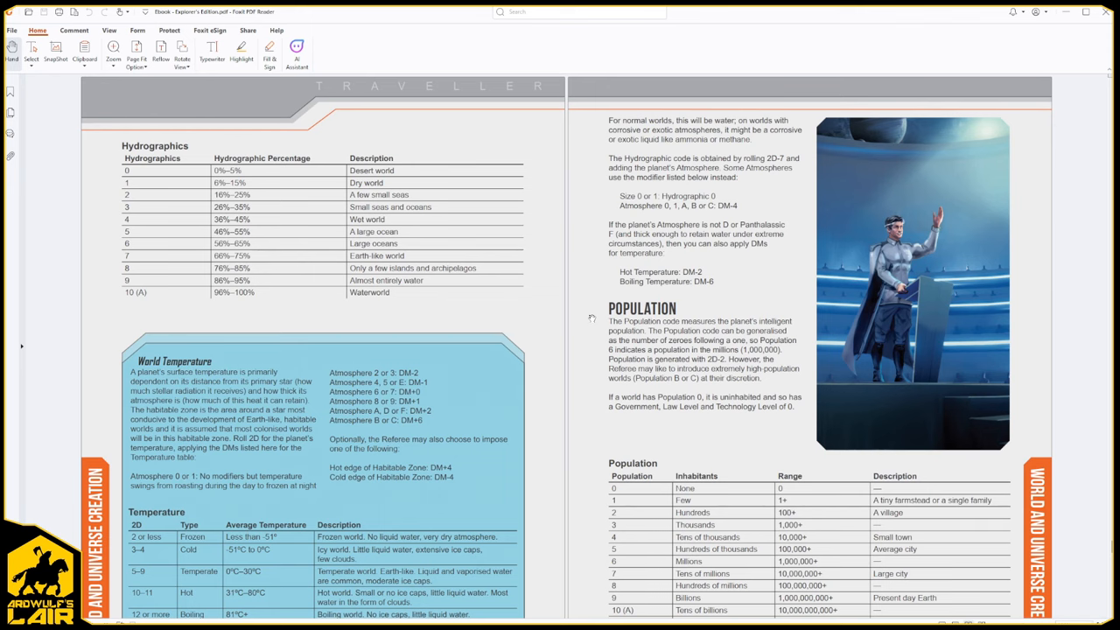
{"action": "scroll", "scroll_direction": "down", "scroll_amount": 3}
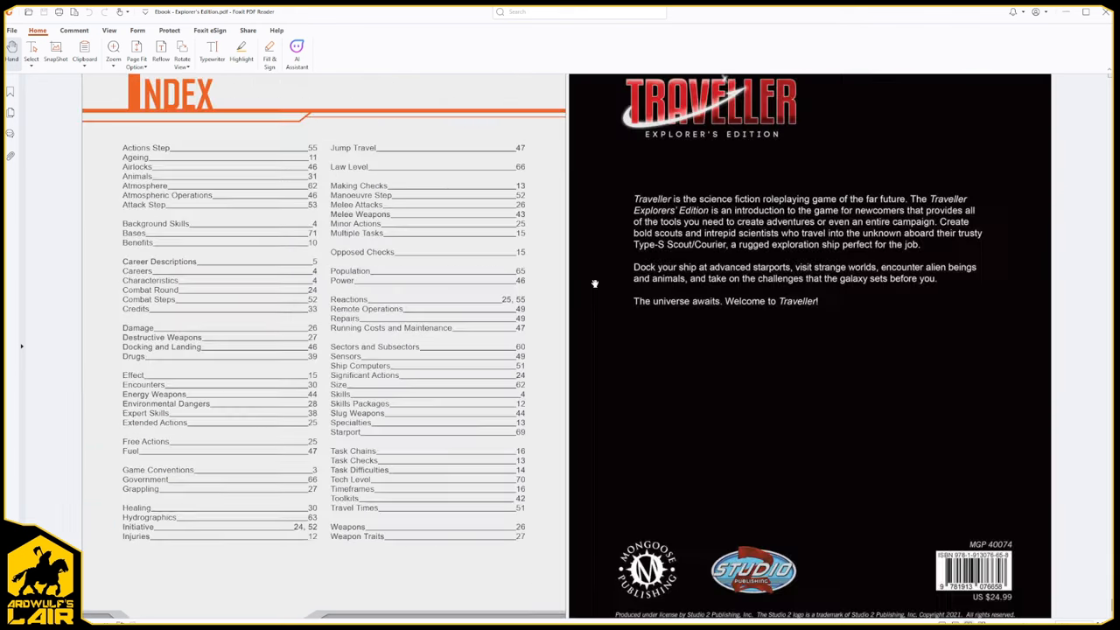
- Nudge the index and back cover spread slightly further down
{"action": "scroll", "scroll_direction": "down", "scroll_amount": 3}
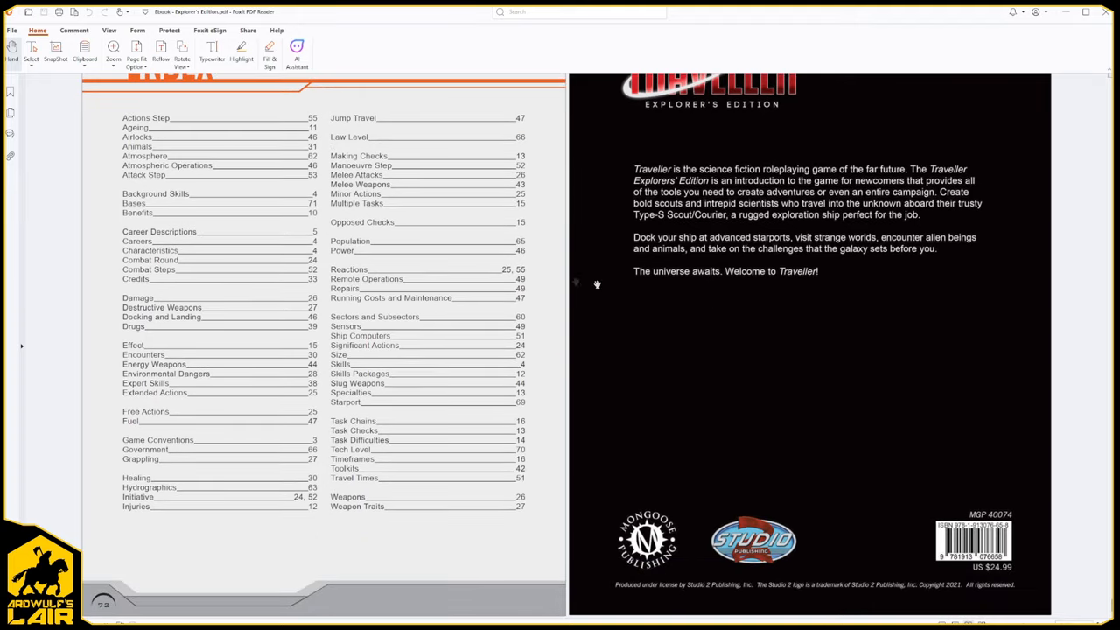
{"action": "mouse_move", "coordinate": [347, 336]}
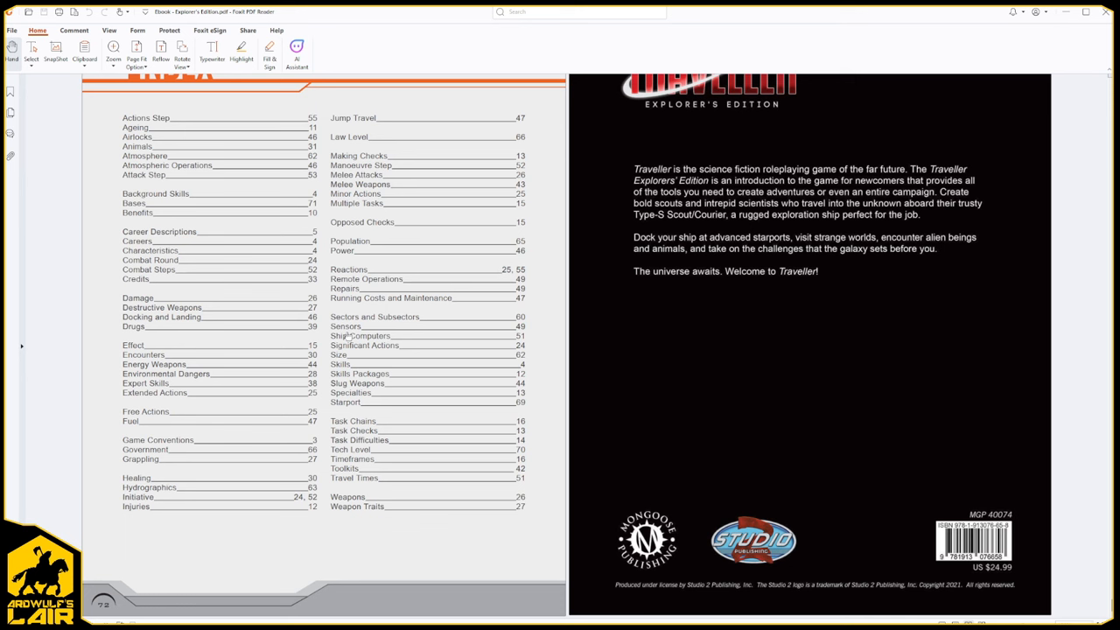
{"action": "mouse_move", "coordinate": [1032, 294]}
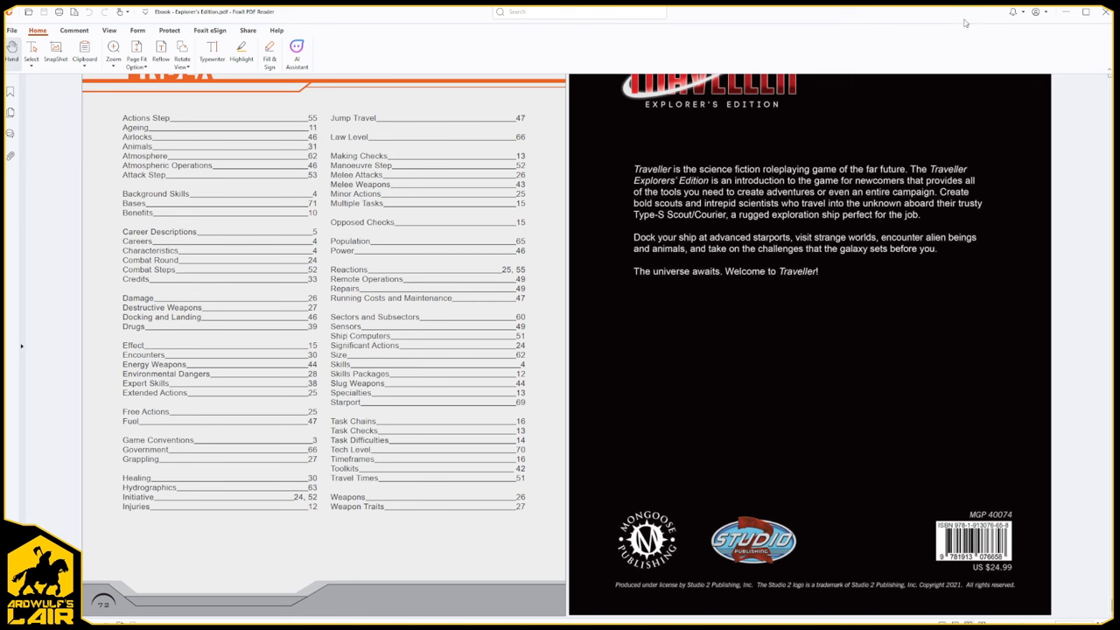
{"action": "mouse_move", "coordinate": [1077, 518]}
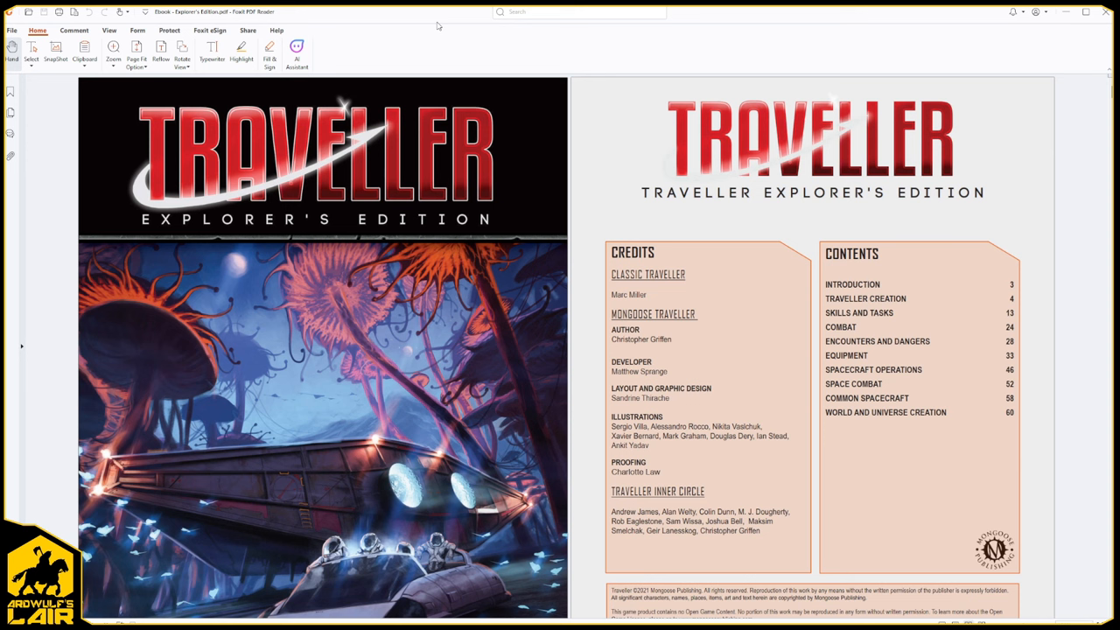
{"action": "mouse_move", "coordinate": [359, 131]}
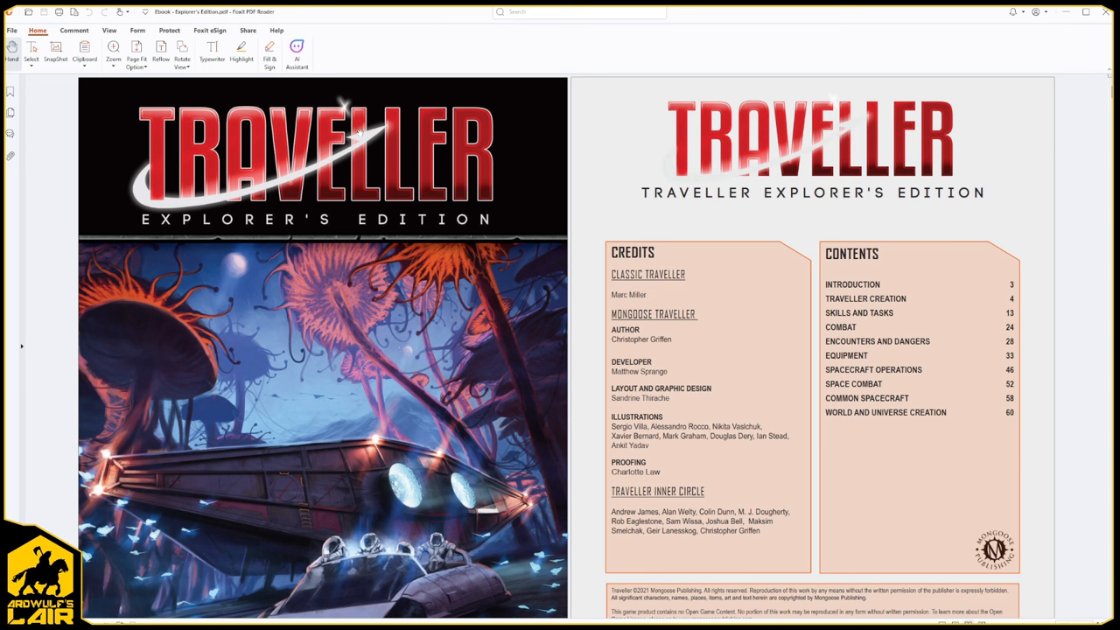
{"action": "mouse_move", "coordinate": [354, 252]}
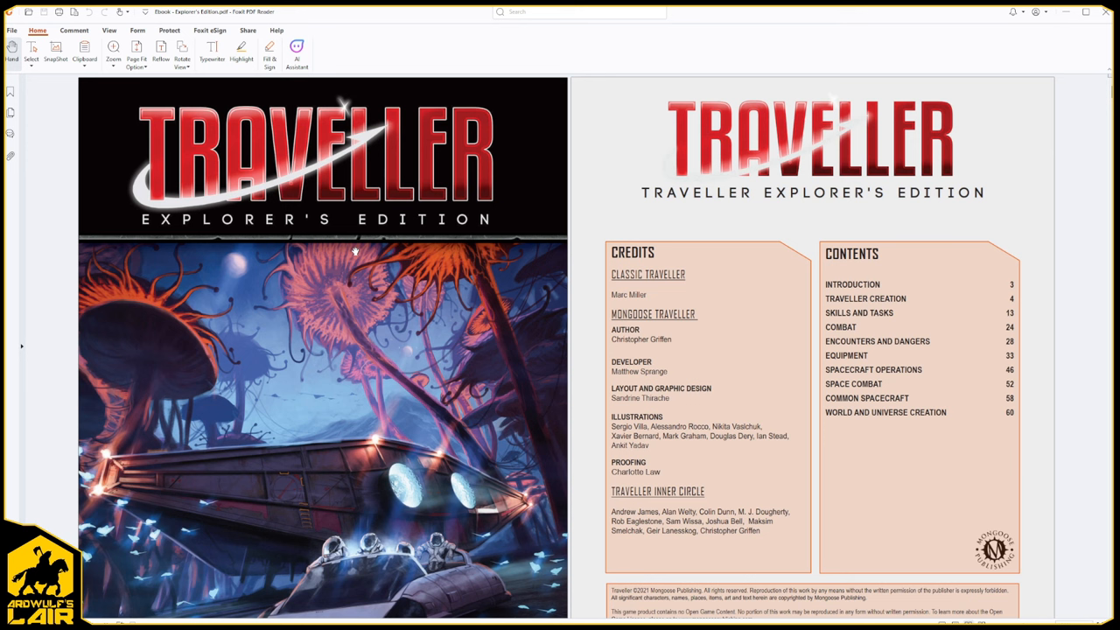
{"action": "mouse_move", "coordinate": [682, 455]}
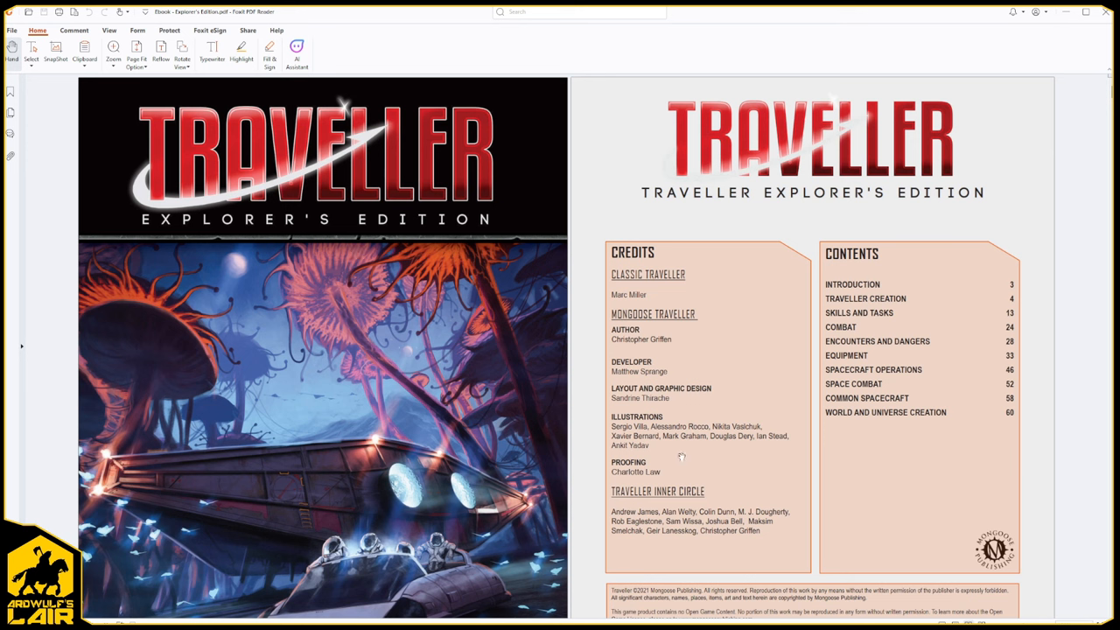